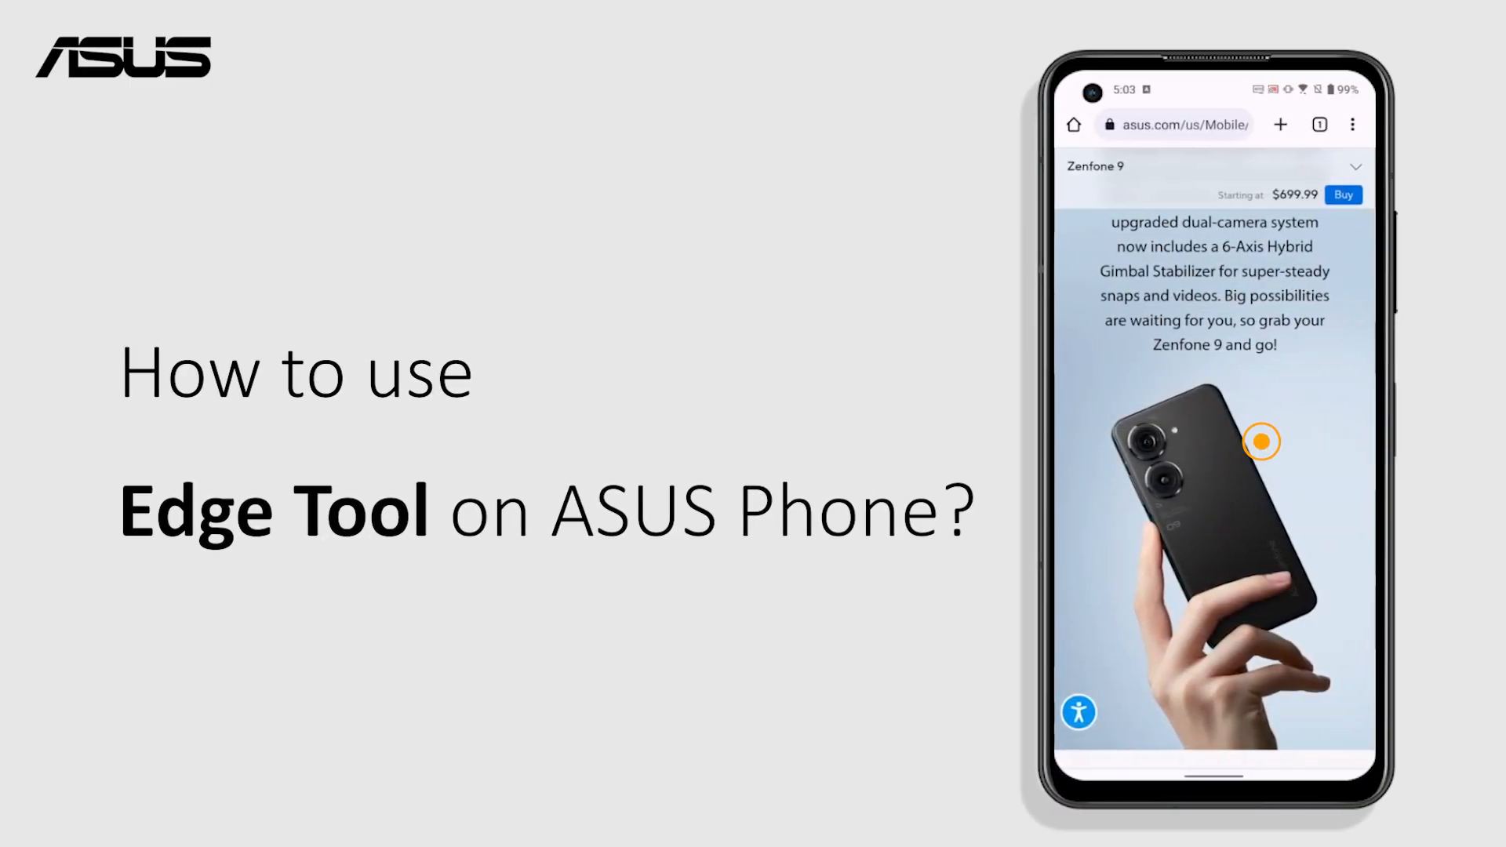
Step: Turn on the Edge tool toggle in the Advanced section of Settings
{"action": "left_click", "coordinate": [1261, 441]}
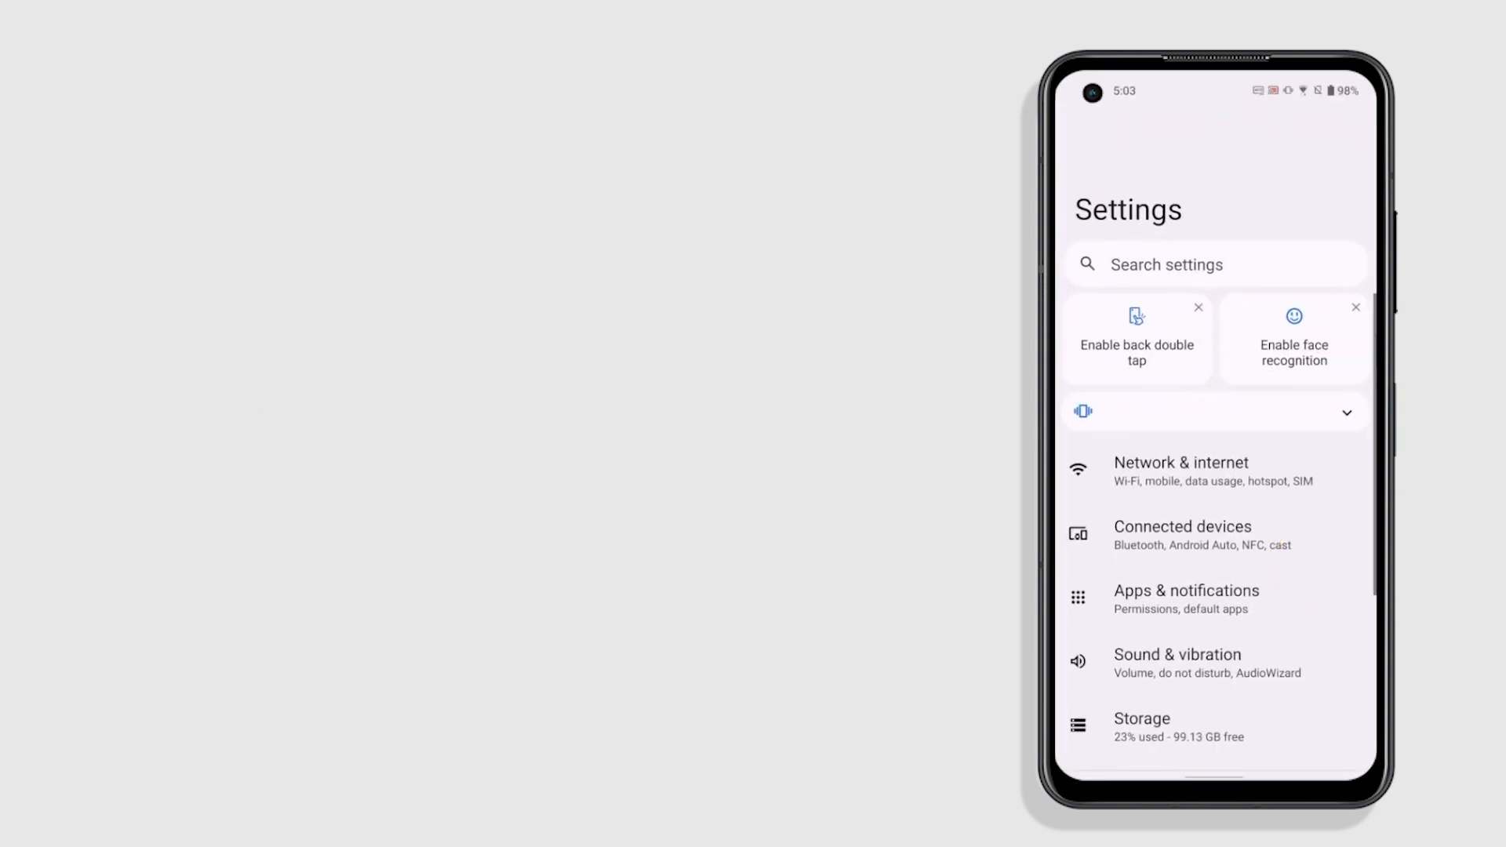
{"action": "scroll", "scroll_direction": "down", "scroll_amount": 3}
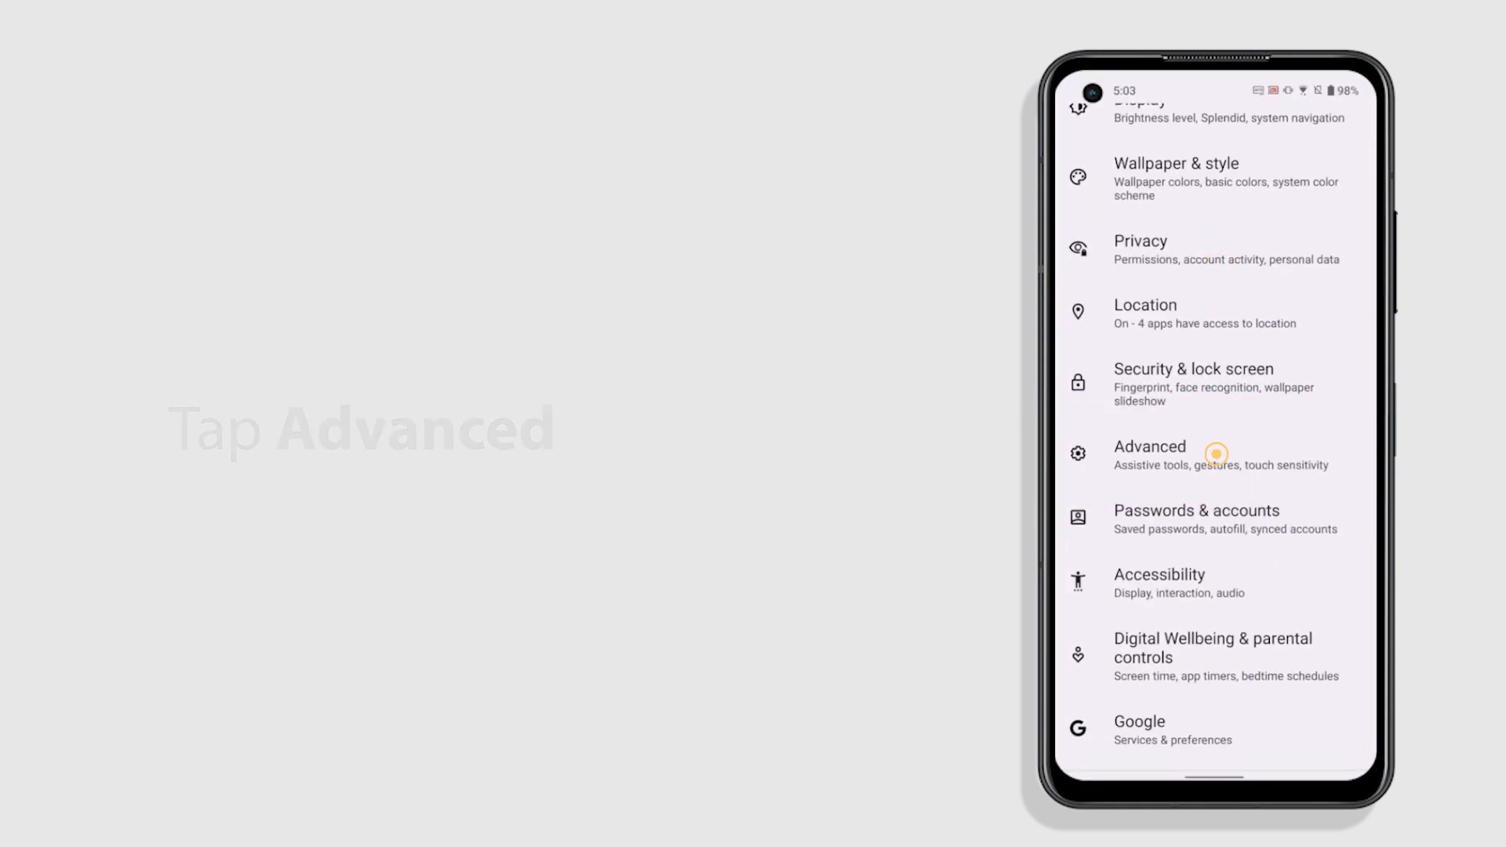
{"action": "left_click", "coordinate": [1149, 446]}
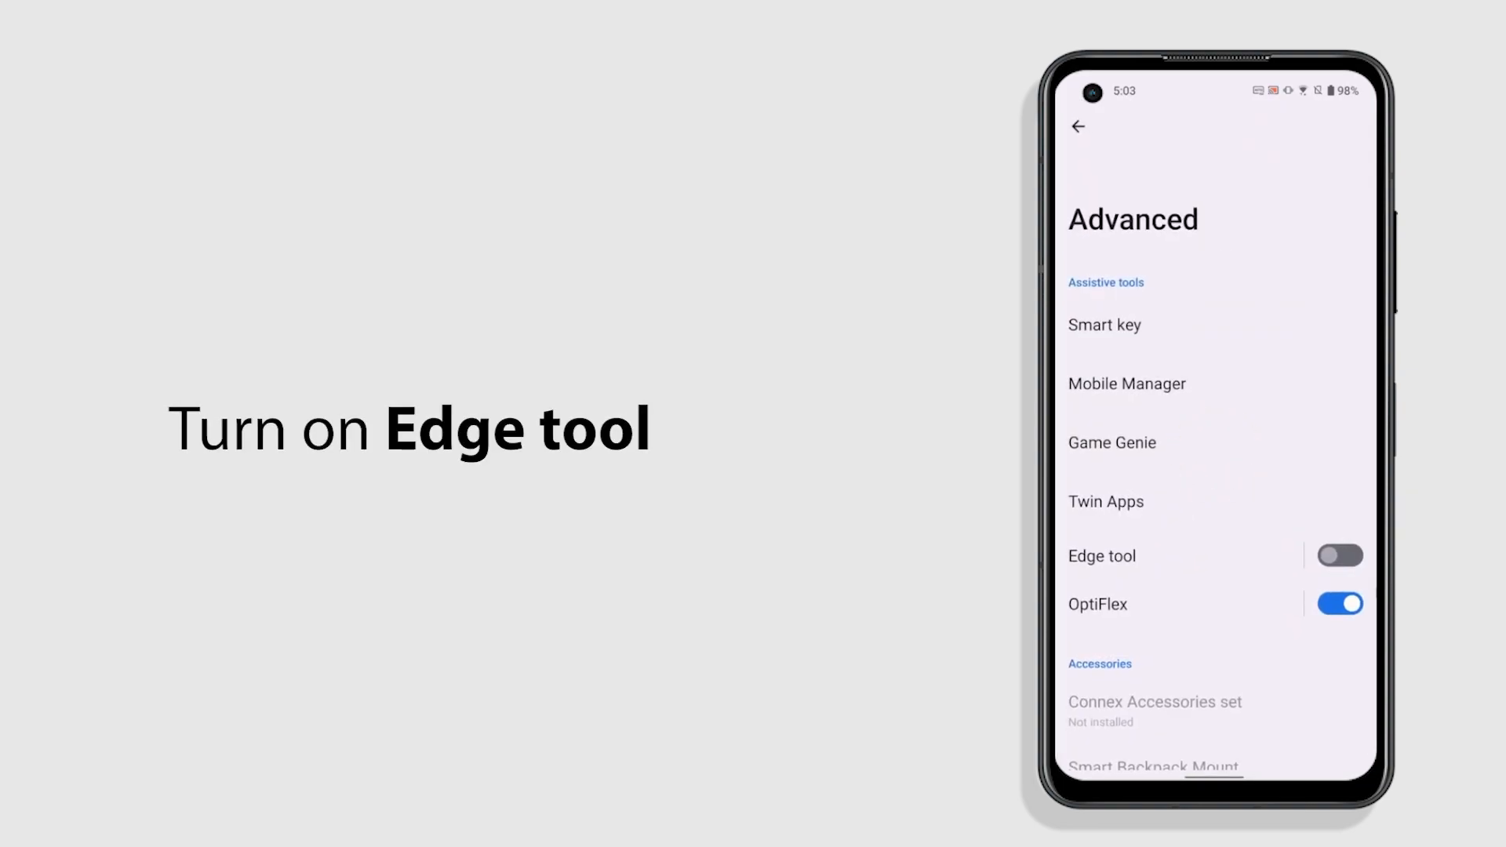
{"action": "left_click", "coordinate": [1338, 555]}
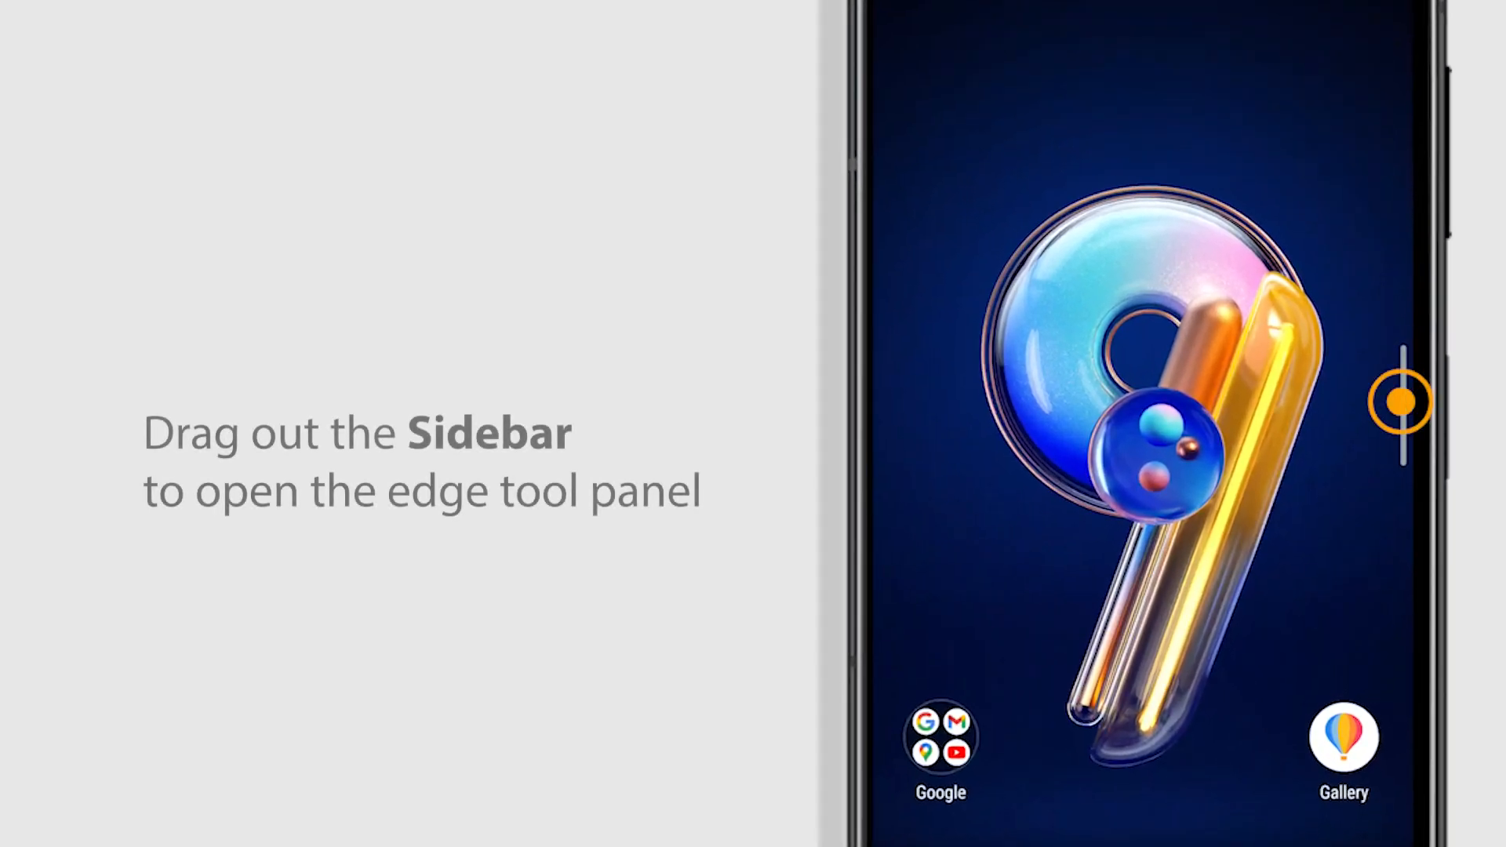
Step: Swipe out the Edge tool panel from the right edge and open Clock
{"action": "left_click_drag", "start_coordinate": [1404, 402], "coordinate": [1301, 401]}
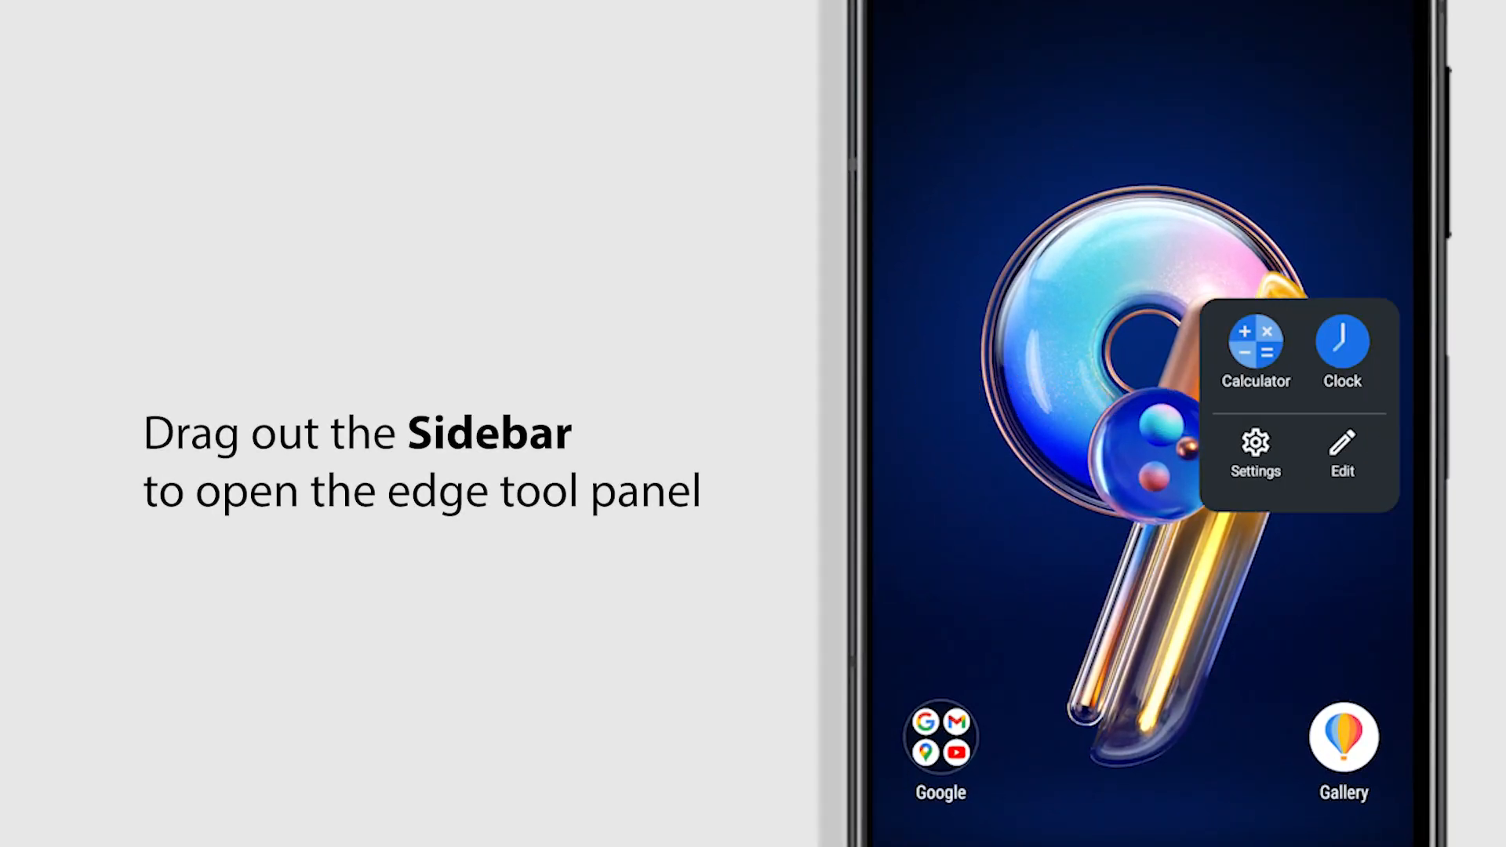
{"action": "left_click", "coordinate": [1343, 342]}
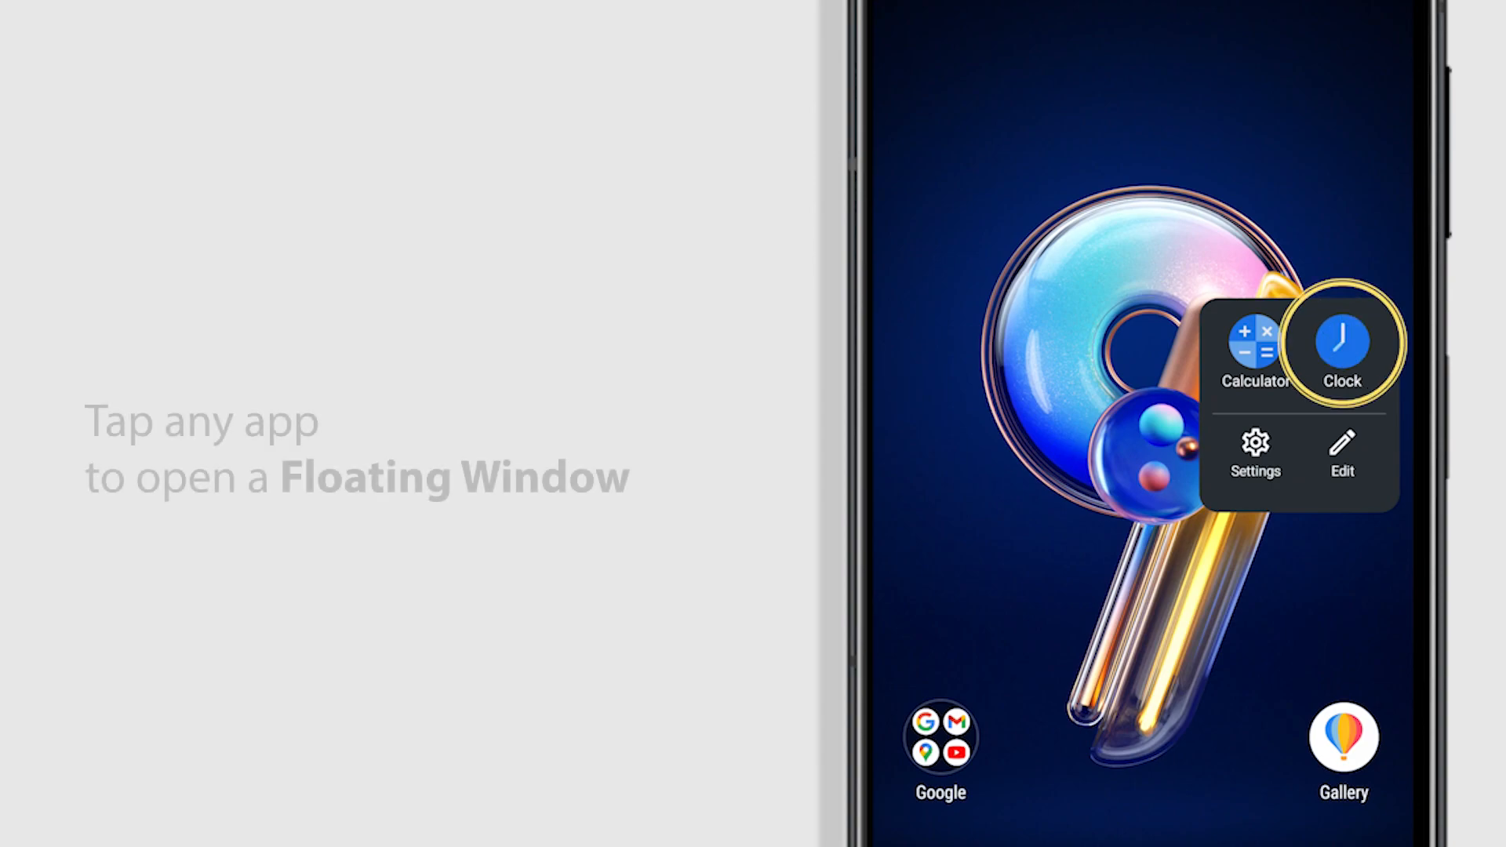
{"action": "left_click", "coordinate": [1341, 342]}
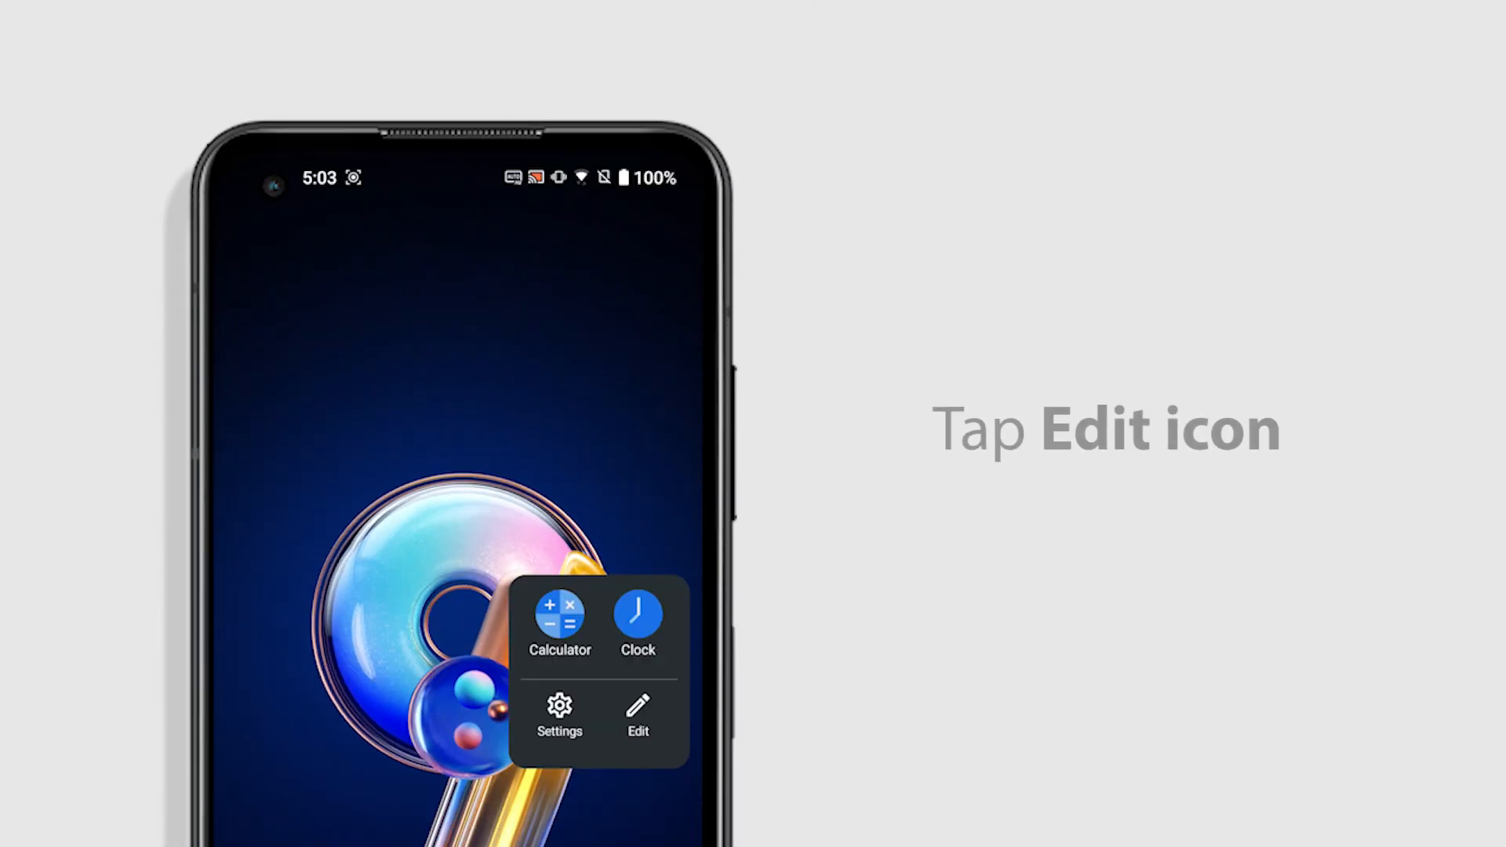
Step: Enable Chrome and Tips in the Edge tool panel's Manage applications list
{"action": "left_click", "coordinate": [637, 715]}
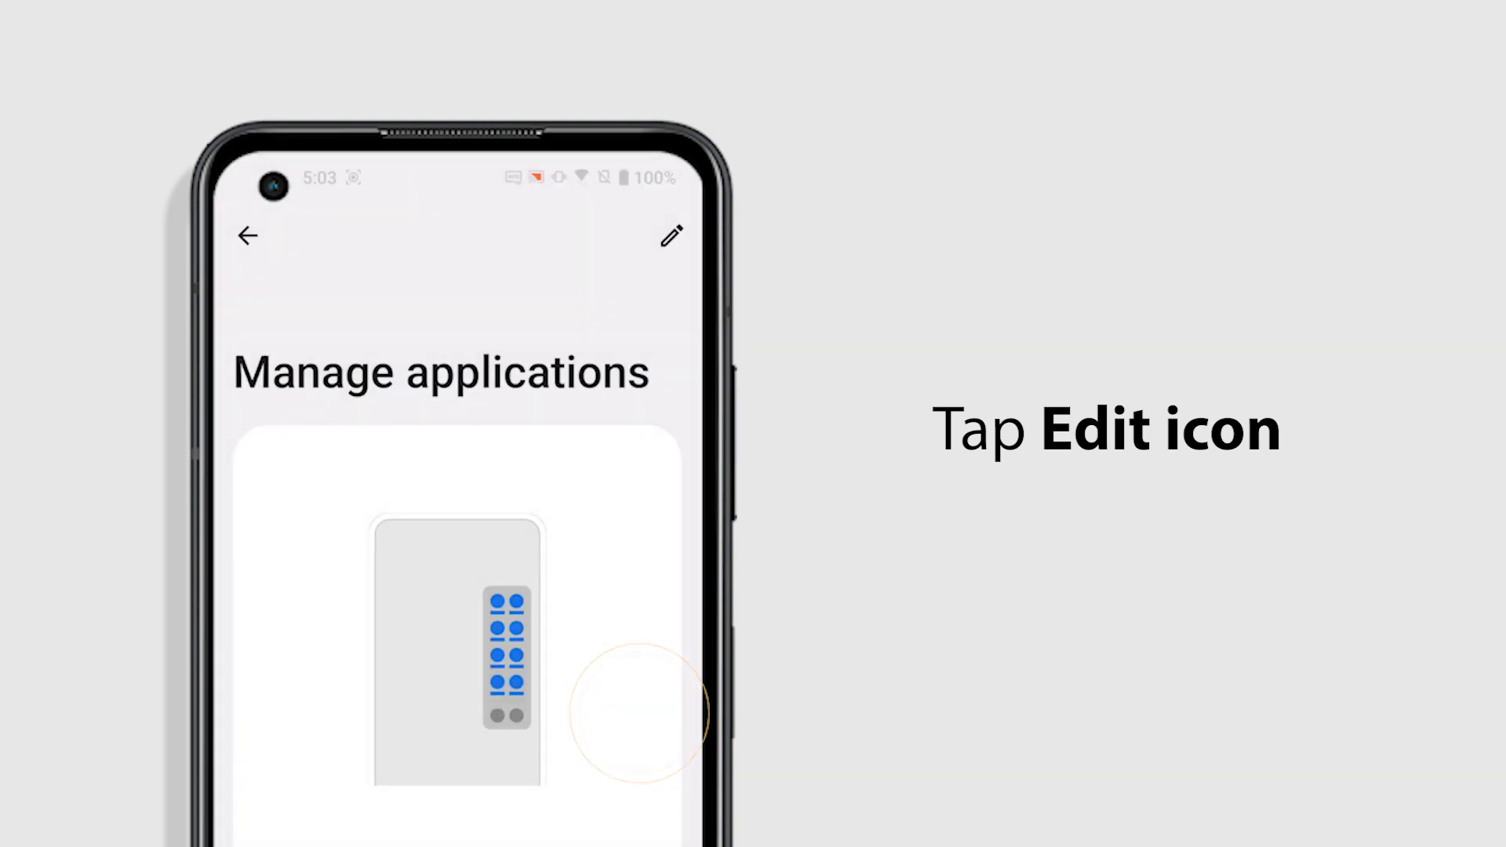
{"action": "left_click", "coordinate": [671, 236]}
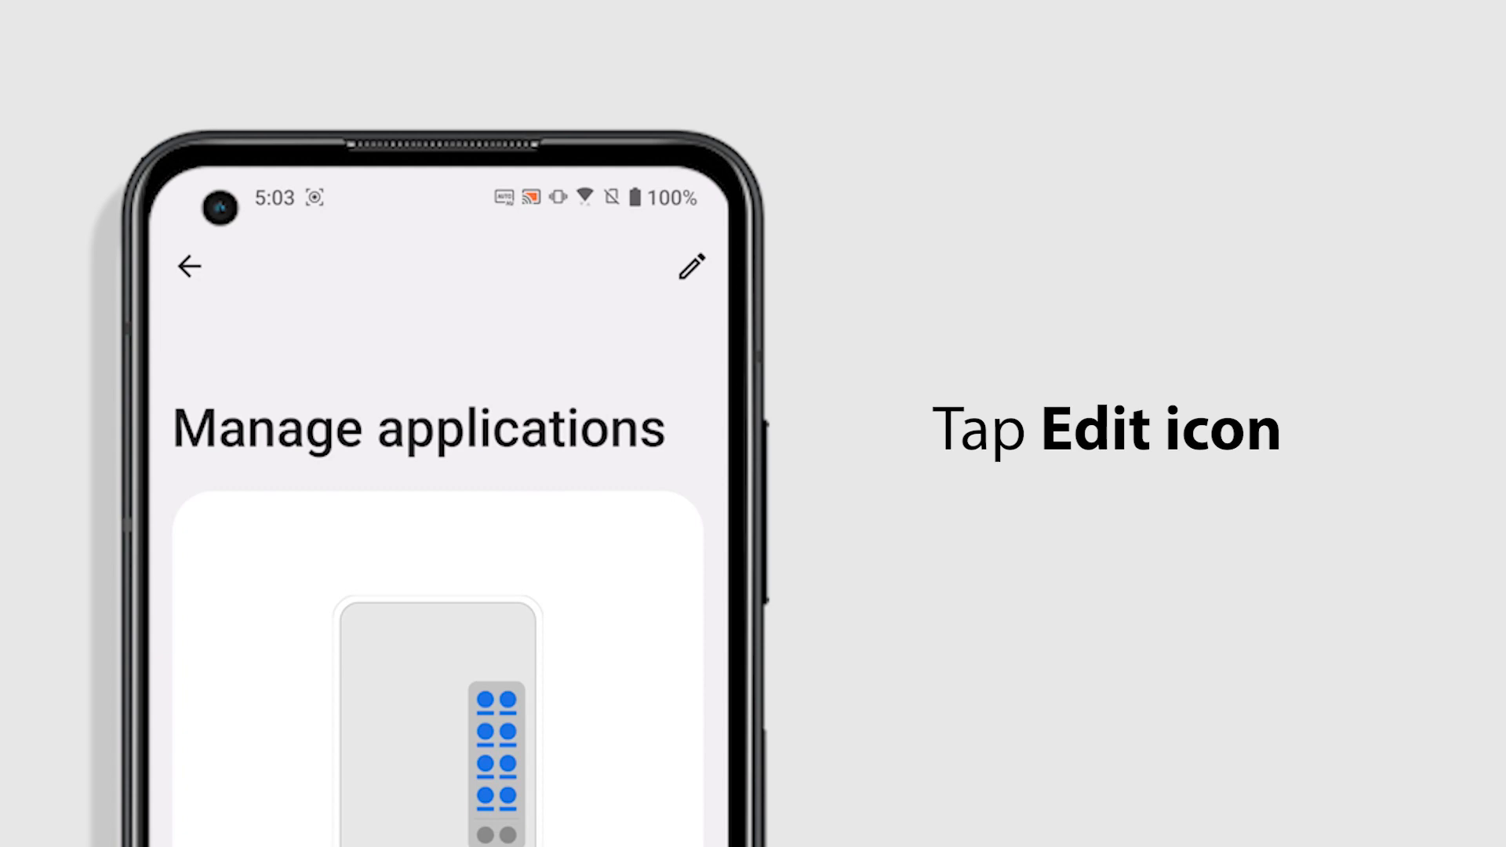
{"action": "left_click", "coordinate": [691, 266]}
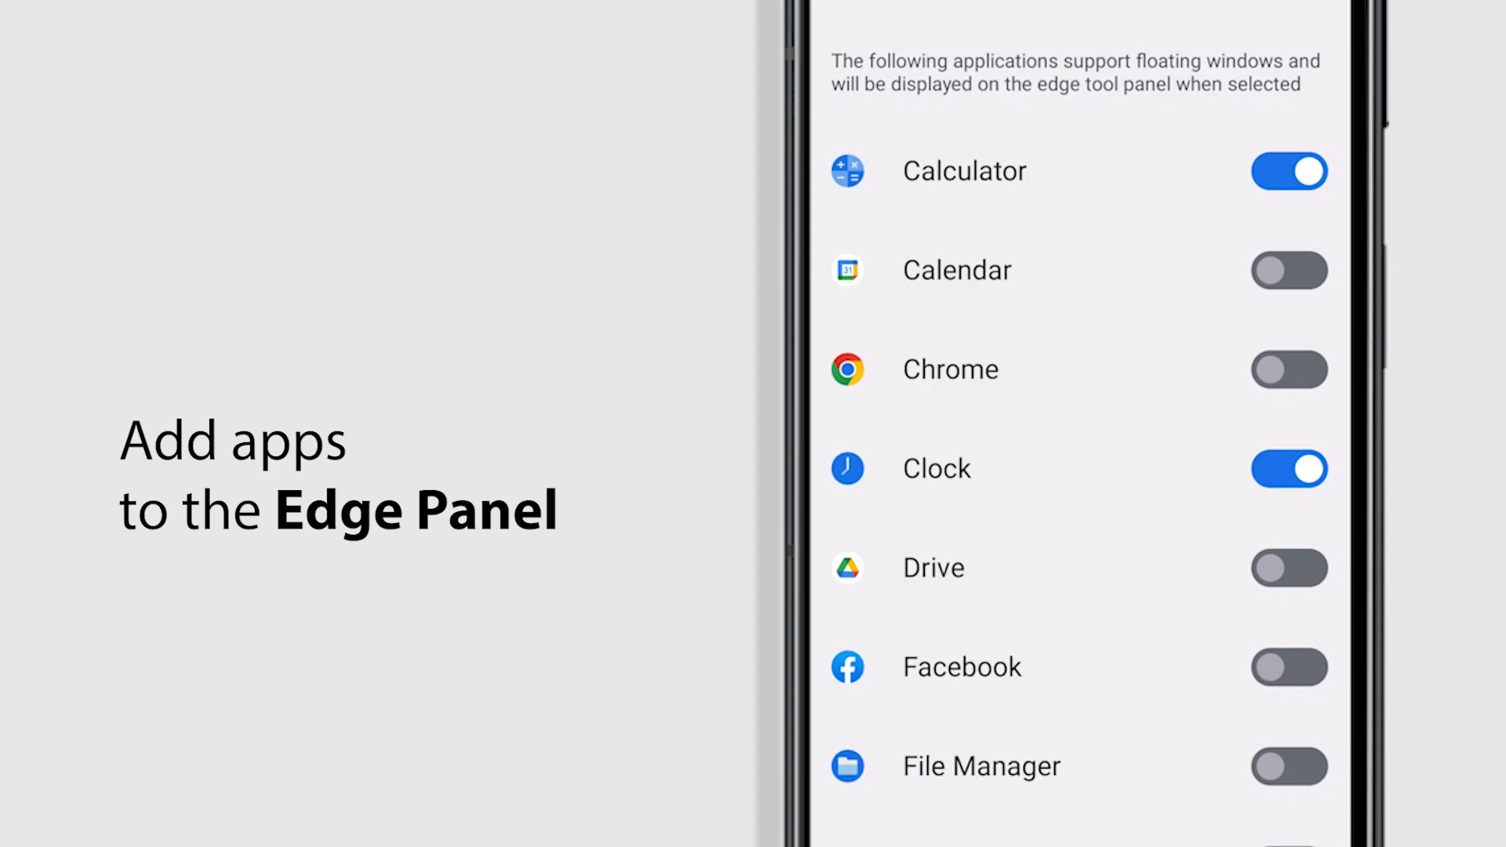
{"action": "scroll", "scroll_direction": "down", "scroll_amount": 3}
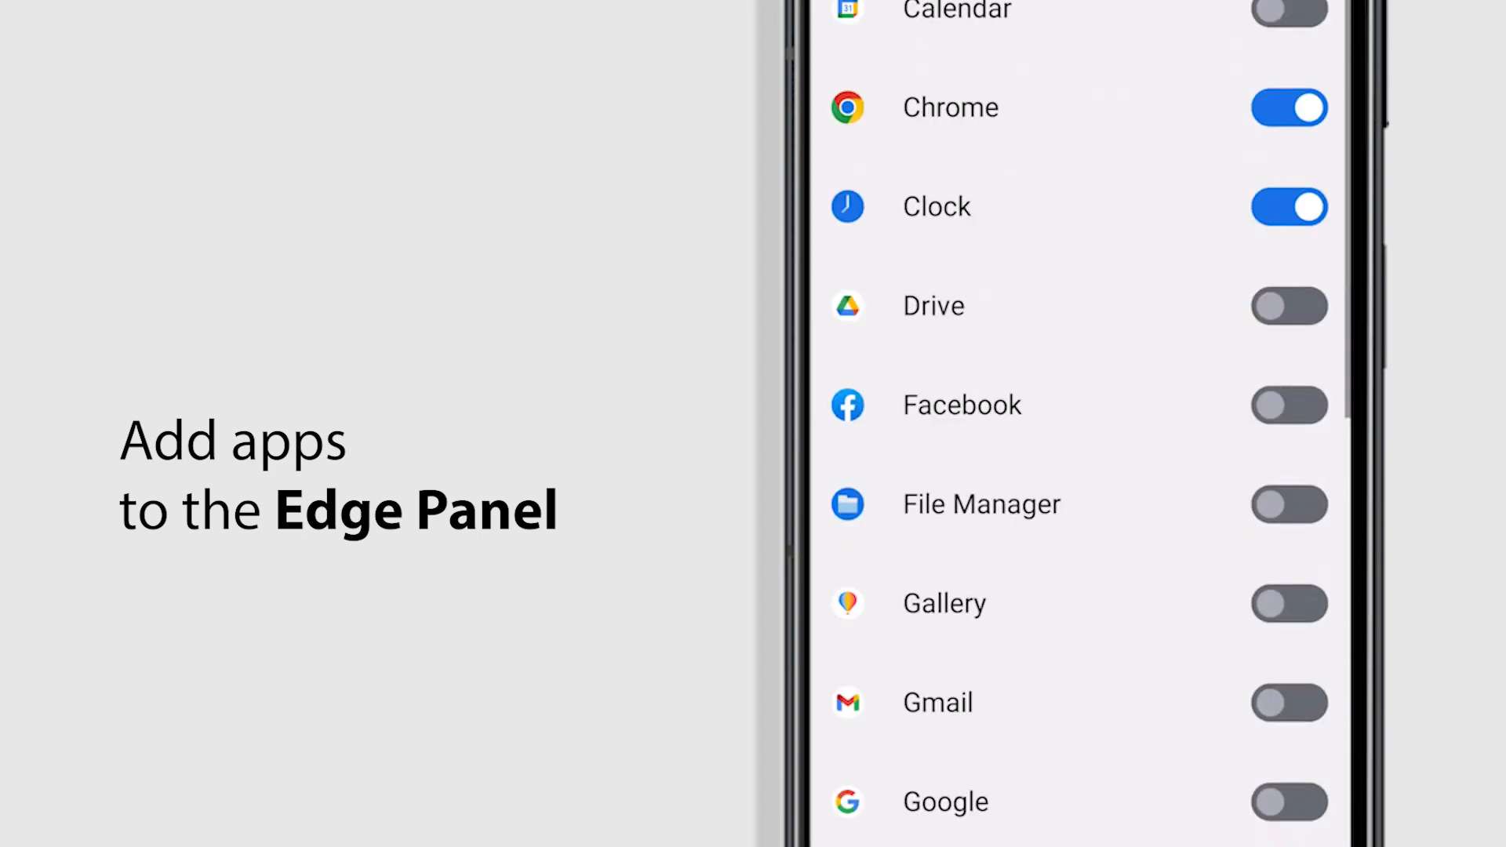
{"action": "scroll", "scroll_direction": "down", "scroll_amount": 3}
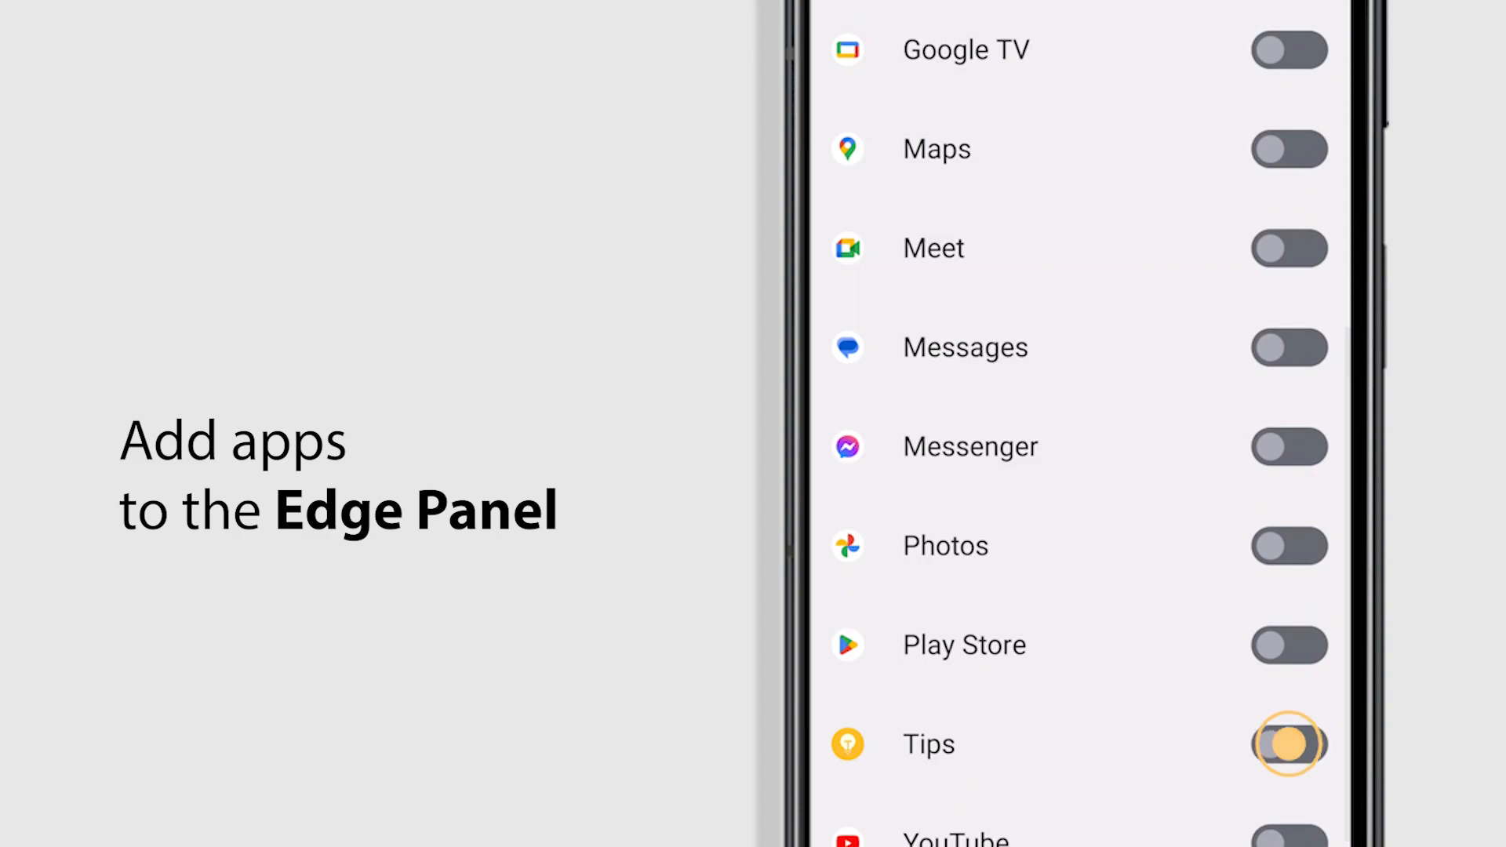
{"action": "left_click", "coordinate": [1289, 744]}
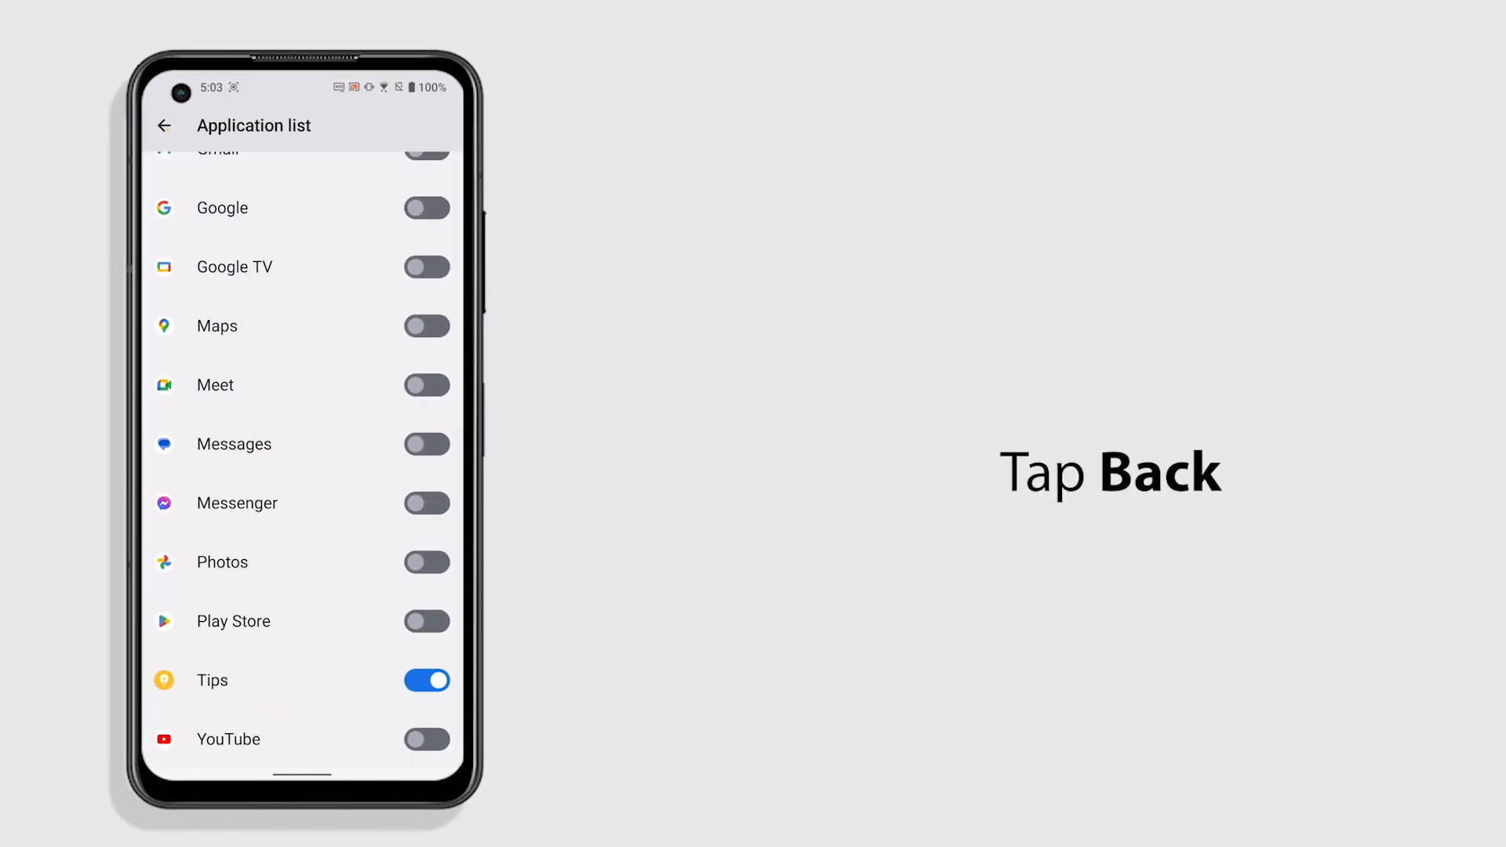
{"action": "left_click", "coordinate": [164, 126]}
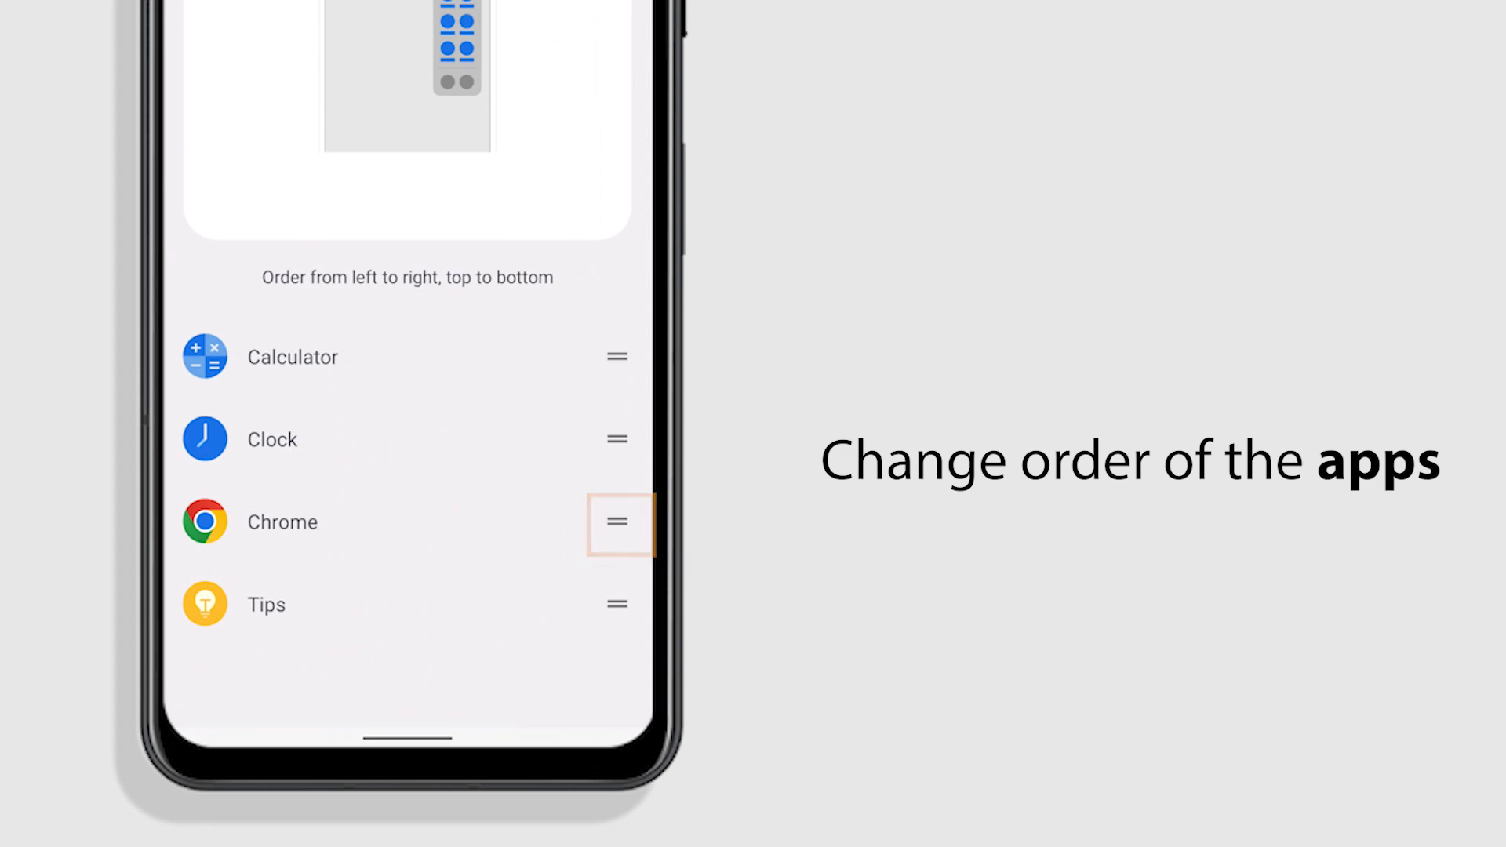
Step: Drag Chrome higher in the Edge tool panel's app order
{"action": "left_click_drag", "start_coordinate": [617, 523], "coordinate": [617, 356]}
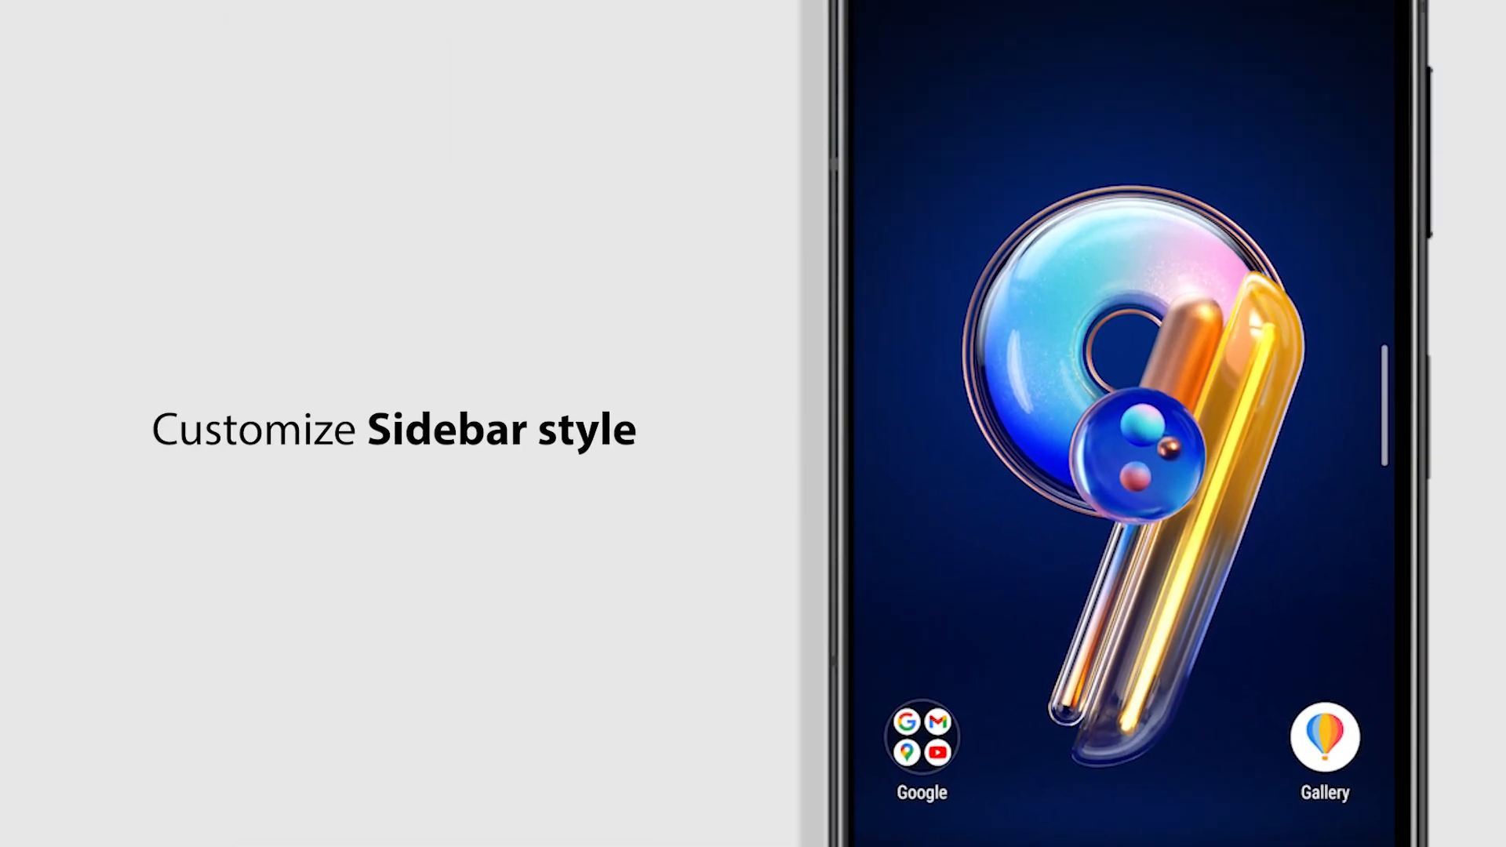
Step: In Edge tool Sidebar style, lengthen the sidebar slightly and set transparency to High
{"action": "left_click", "coordinate": [1022, 405]}
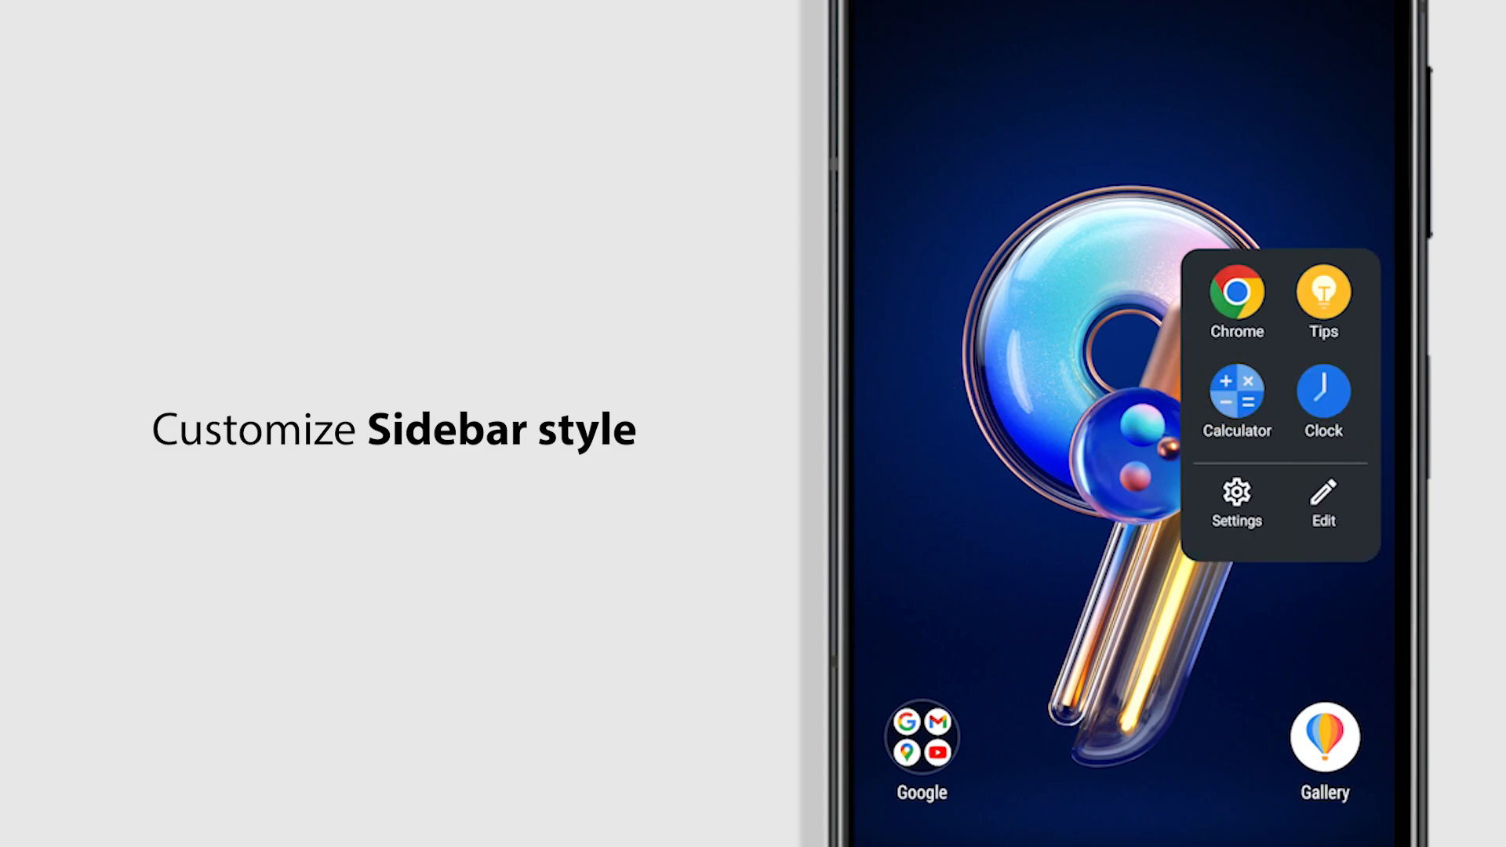
{"action": "left_click", "coordinate": [1237, 510]}
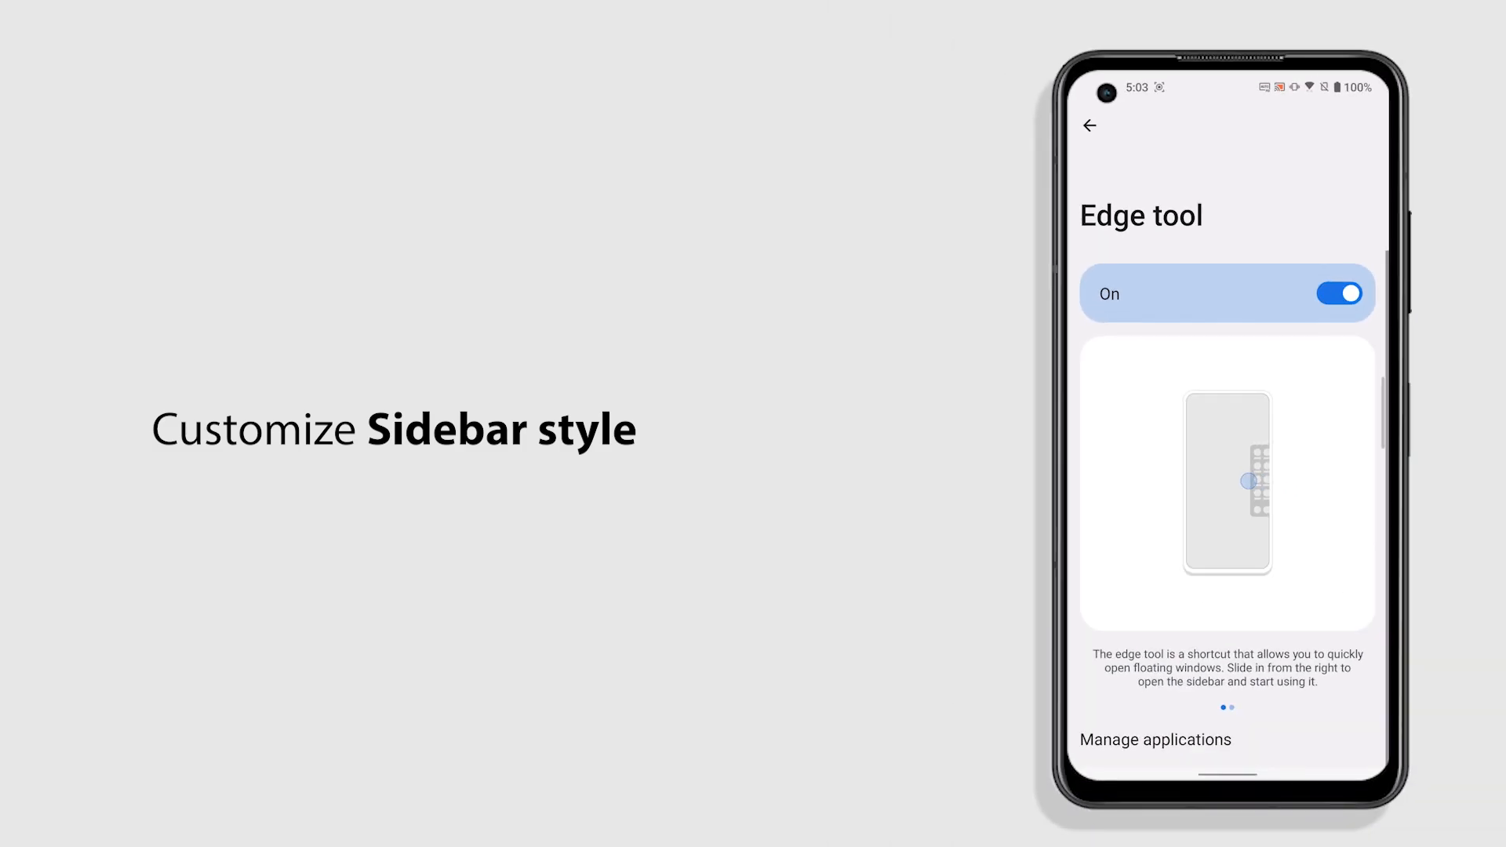
{"action": "scroll", "scroll_direction": "down", "scroll_amount": 3}
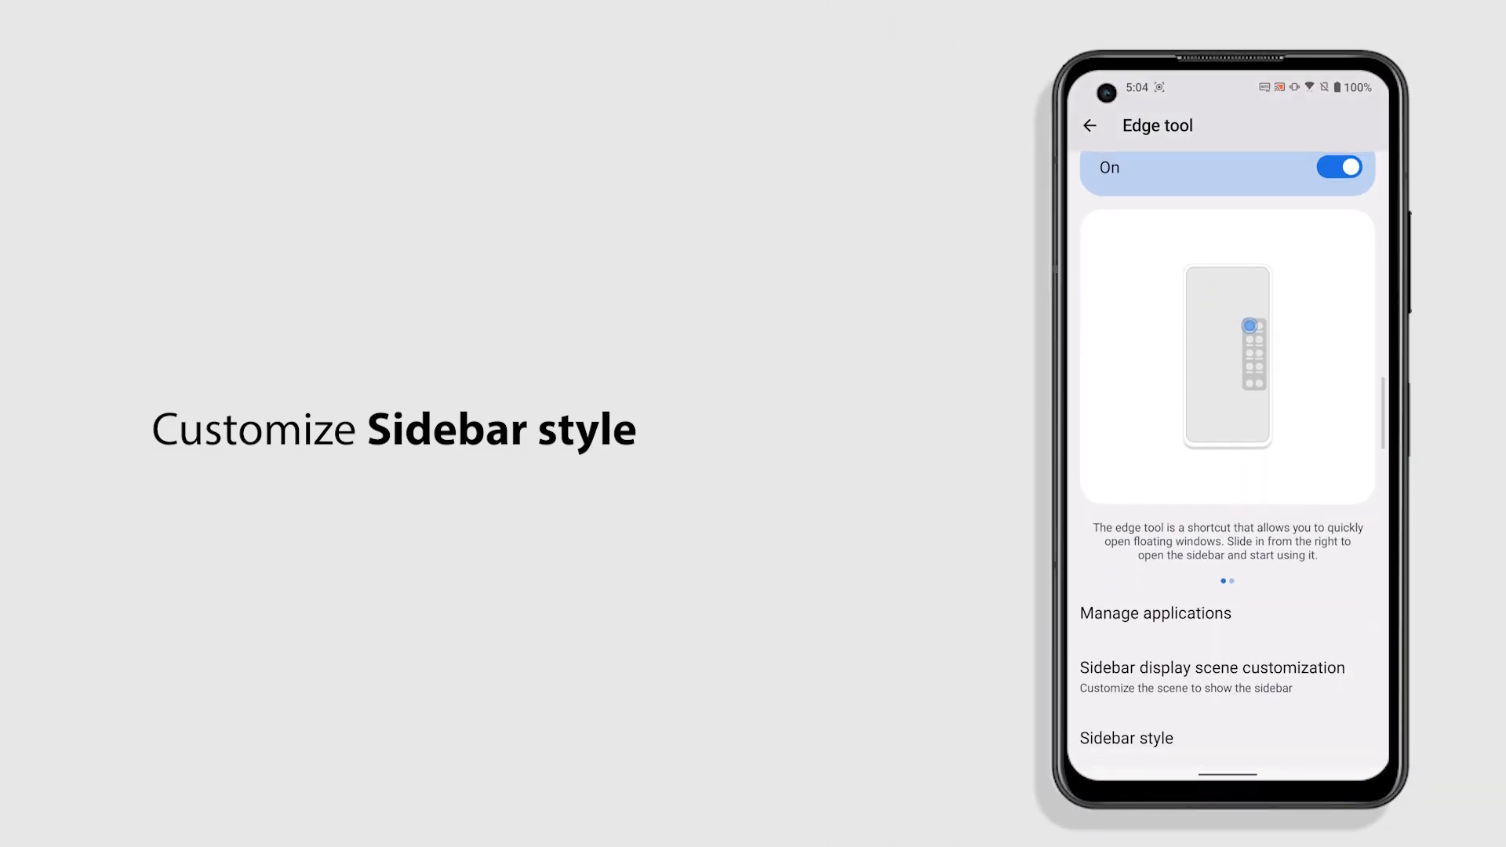
{"action": "left_click", "coordinate": [1126, 737]}
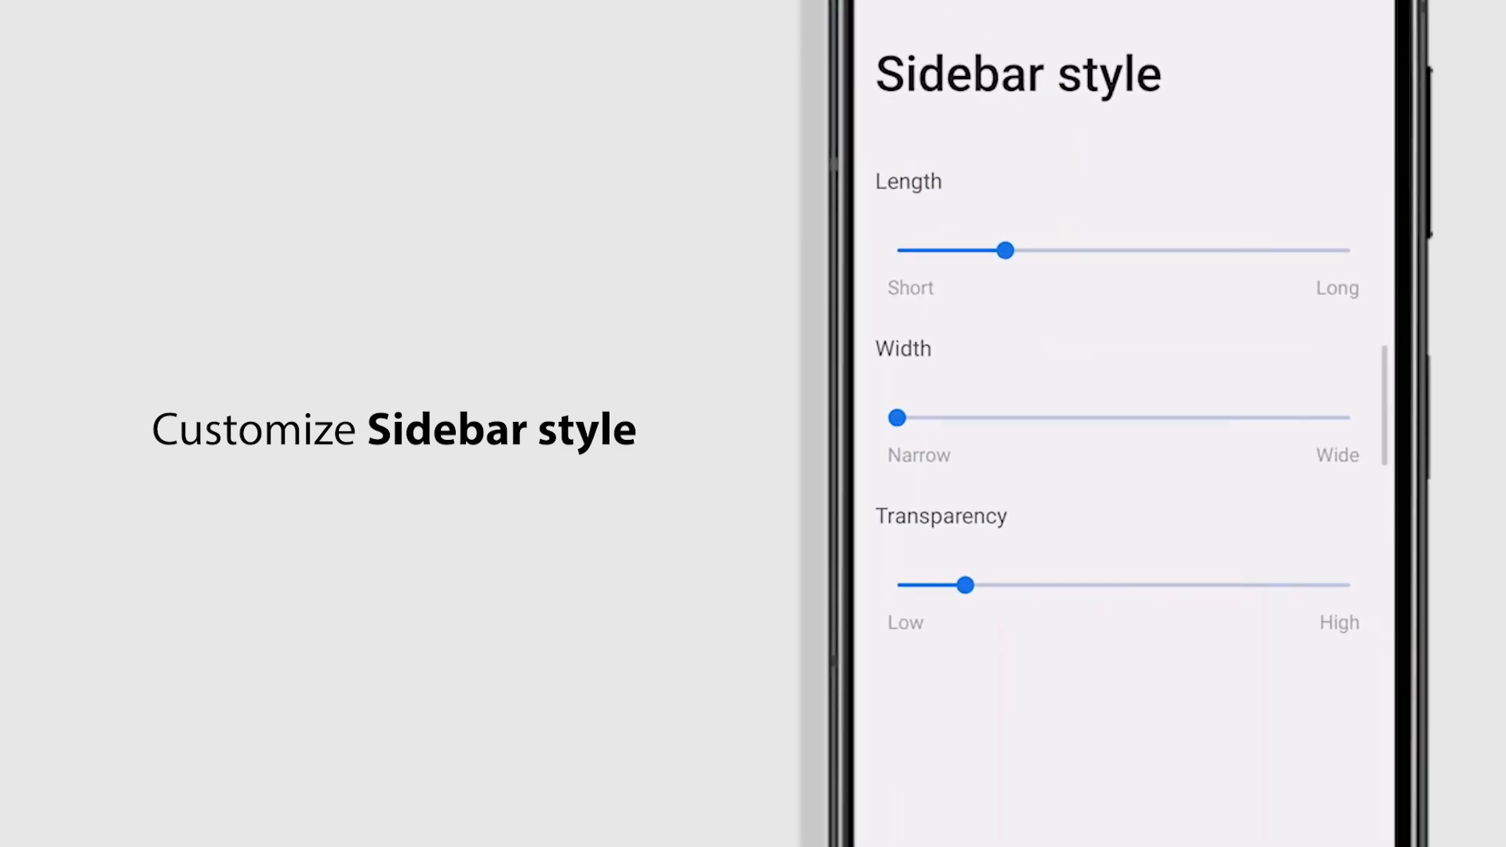
{"action": "left_click_drag", "start_coordinate": [1006, 251], "coordinate": [1015, 252]}
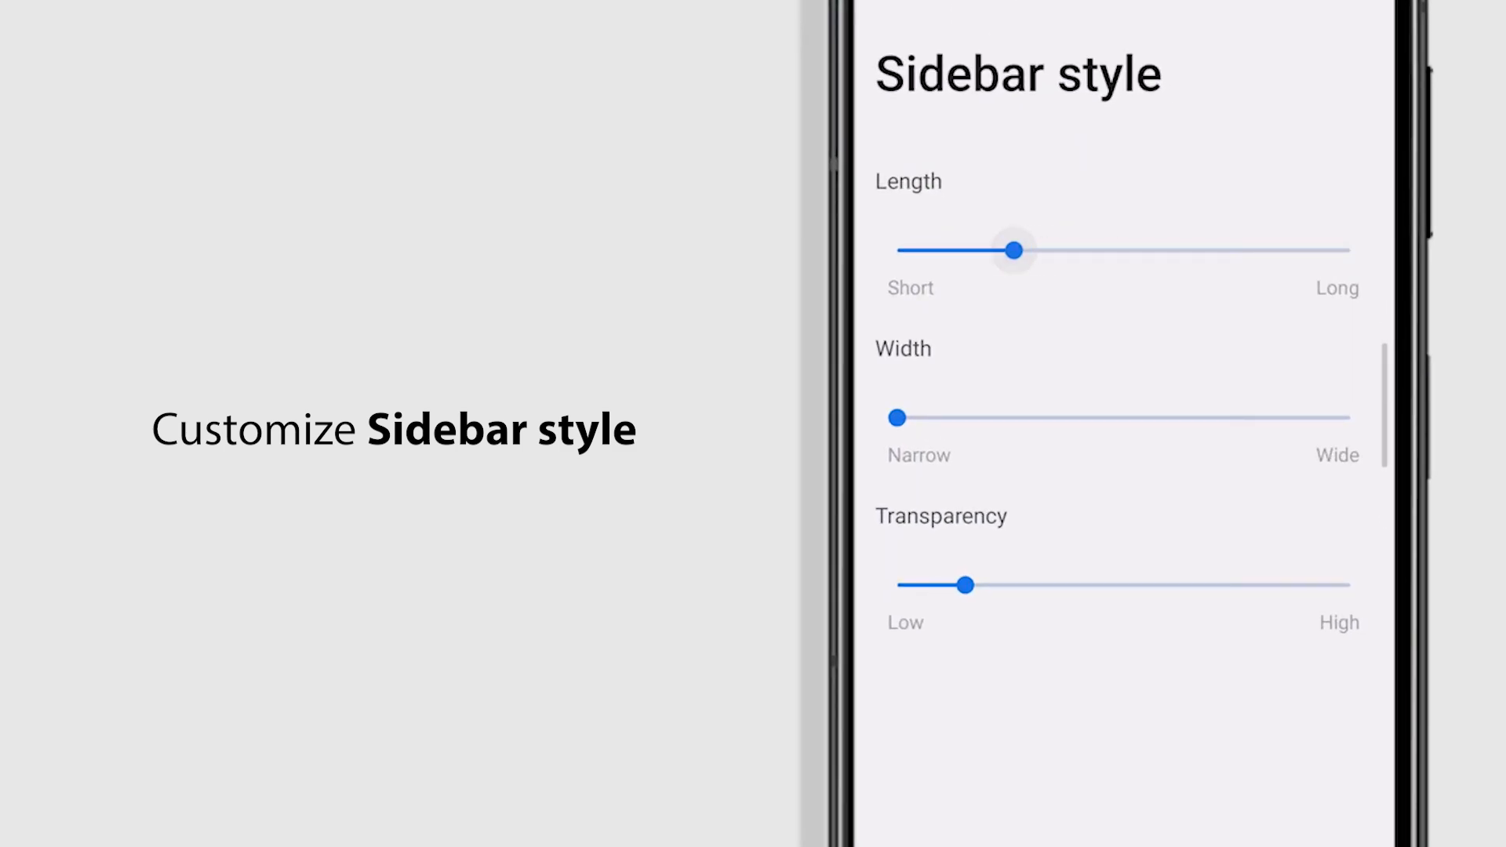
{"action": "left_click_drag", "start_coordinate": [896, 417], "coordinate": [1122, 416]}
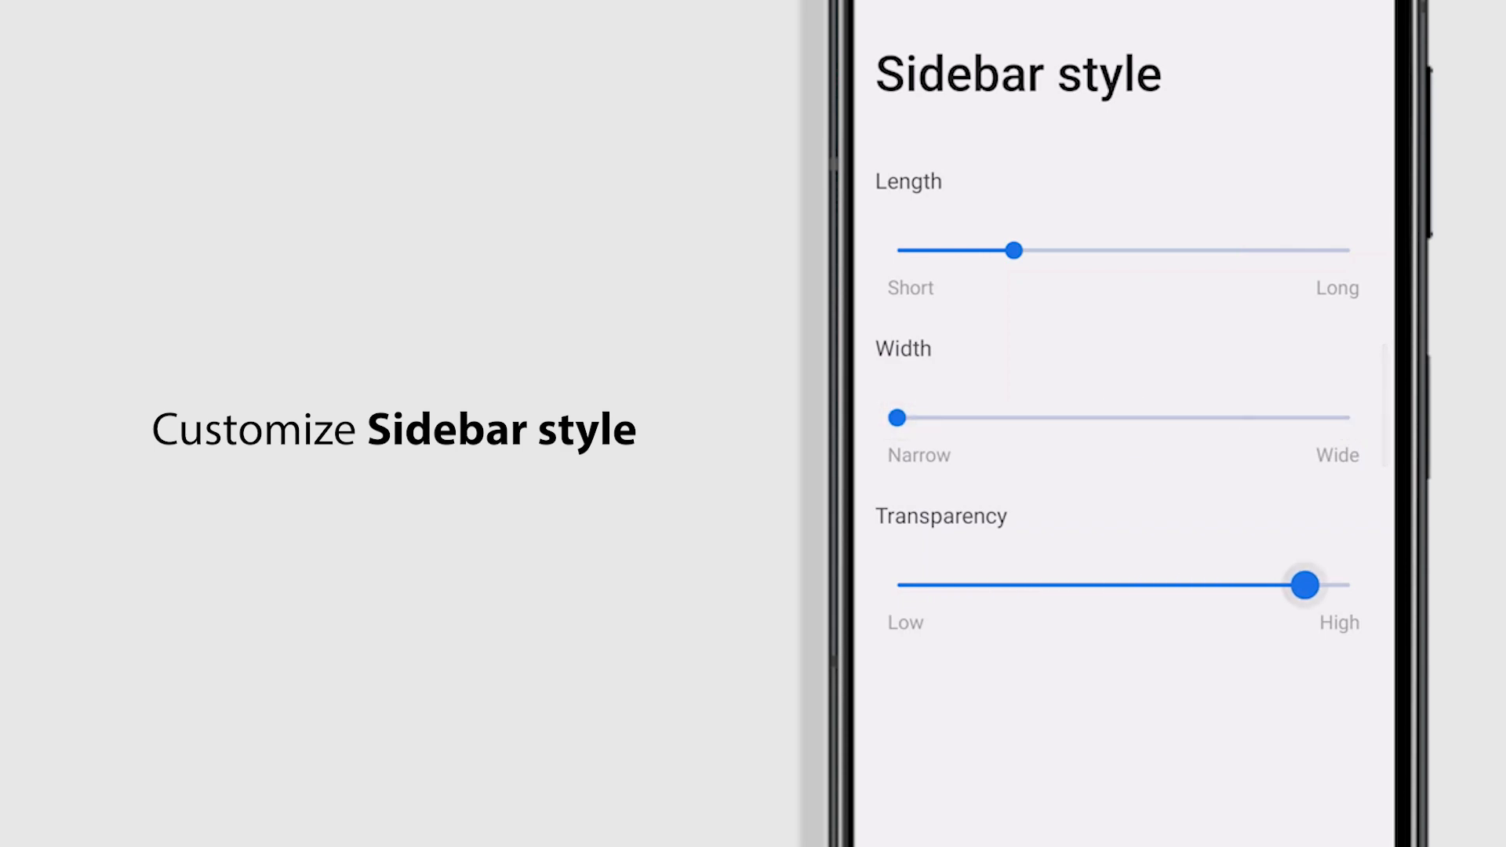
{"action": "left_click_drag", "start_coordinate": [1304, 586], "coordinate": [950, 586]}
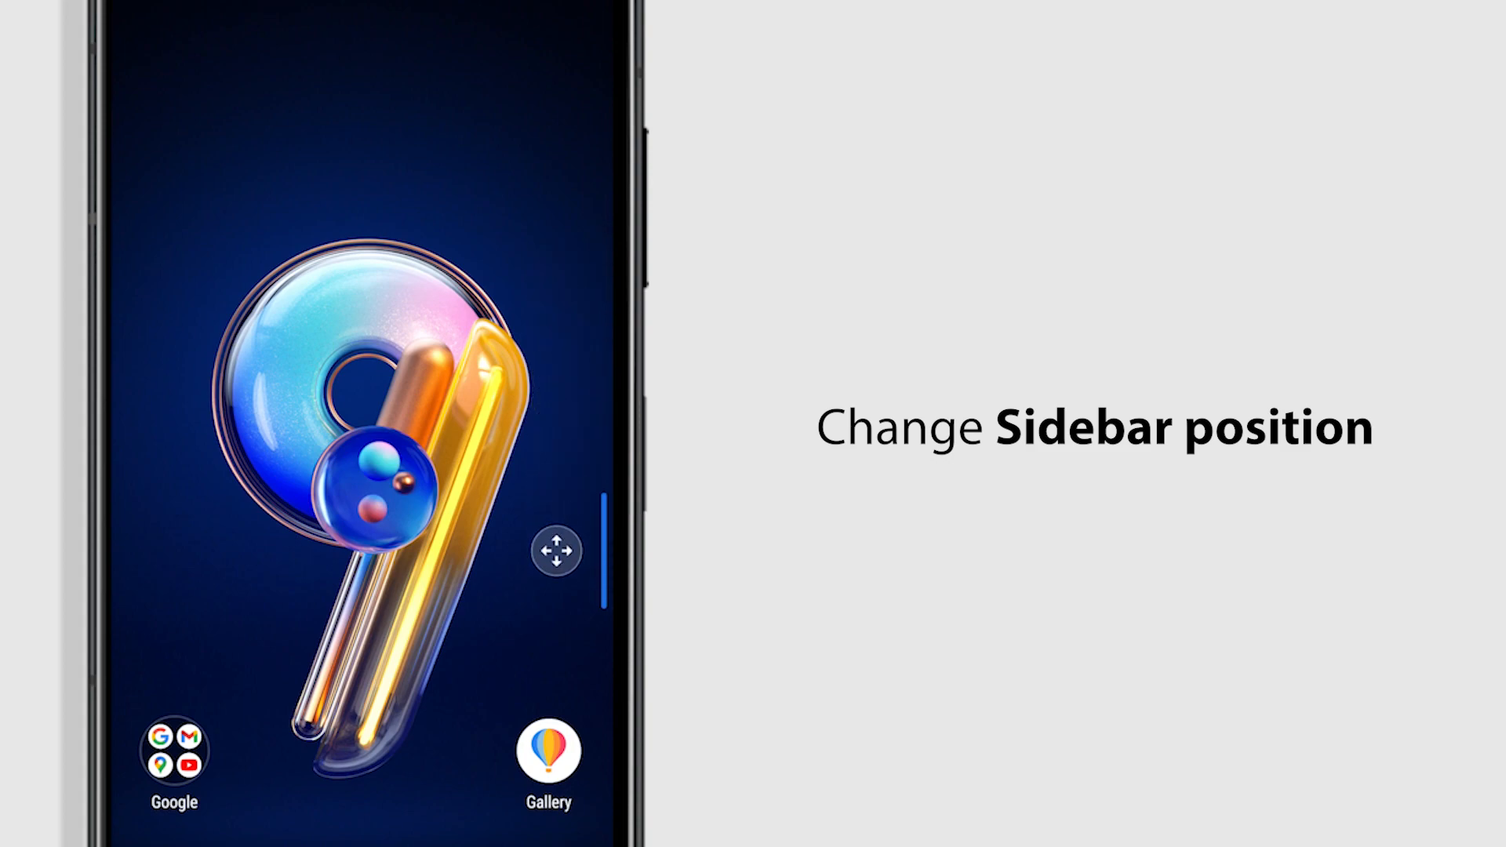
Step: Drag the sidebar to a higher position along the screen edge
{"action": "left_click_drag", "start_coordinate": [555, 551], "coordinate": [166, 391]}
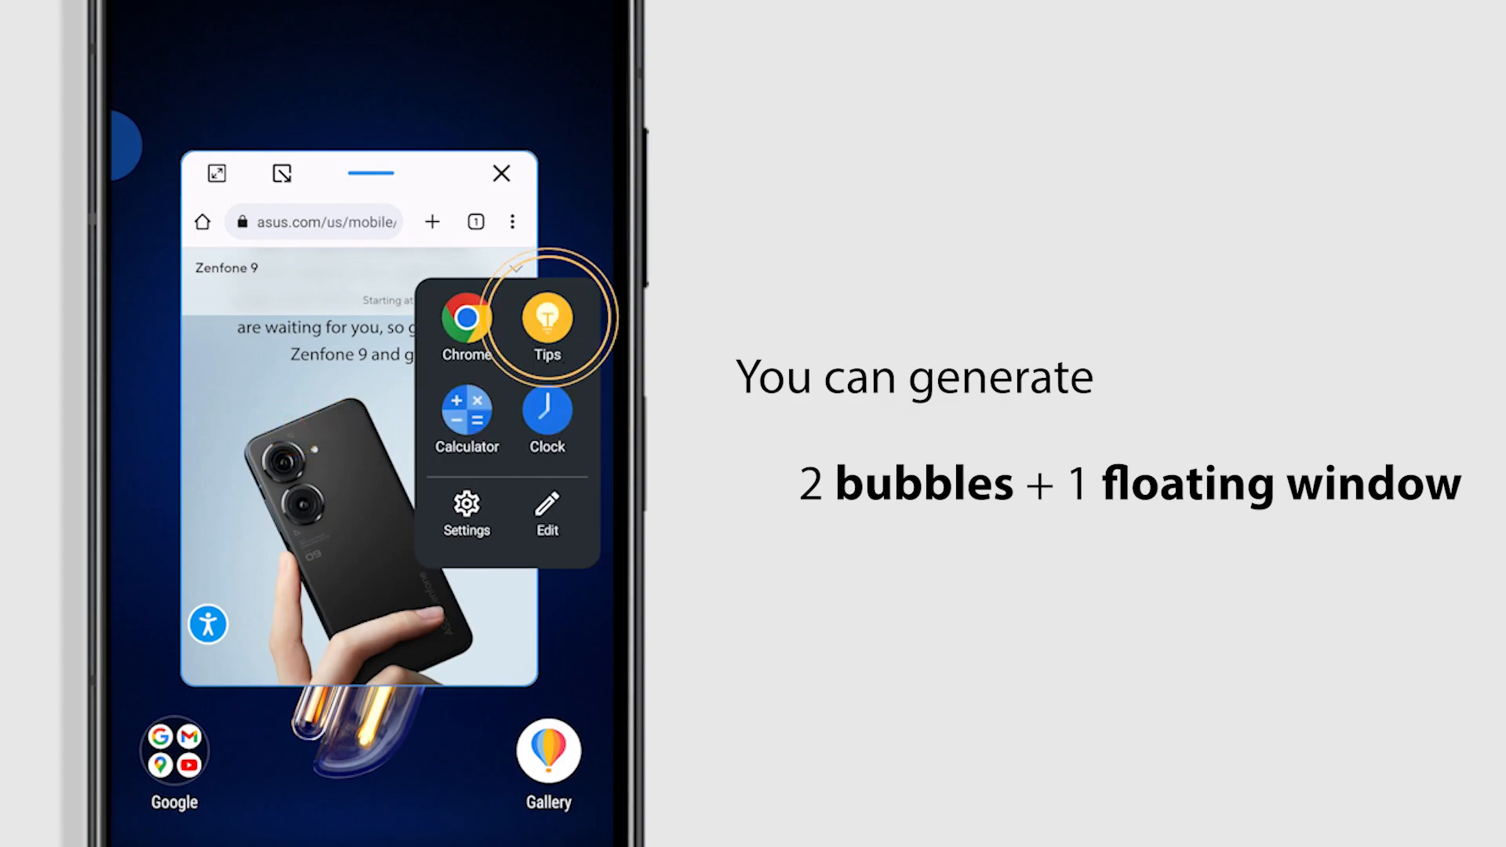
Step: Open Tips from the edge panel as a bubble, then switch back to Chrome's bubble
{"action": "left_click", "coordinate": [548, 320]}
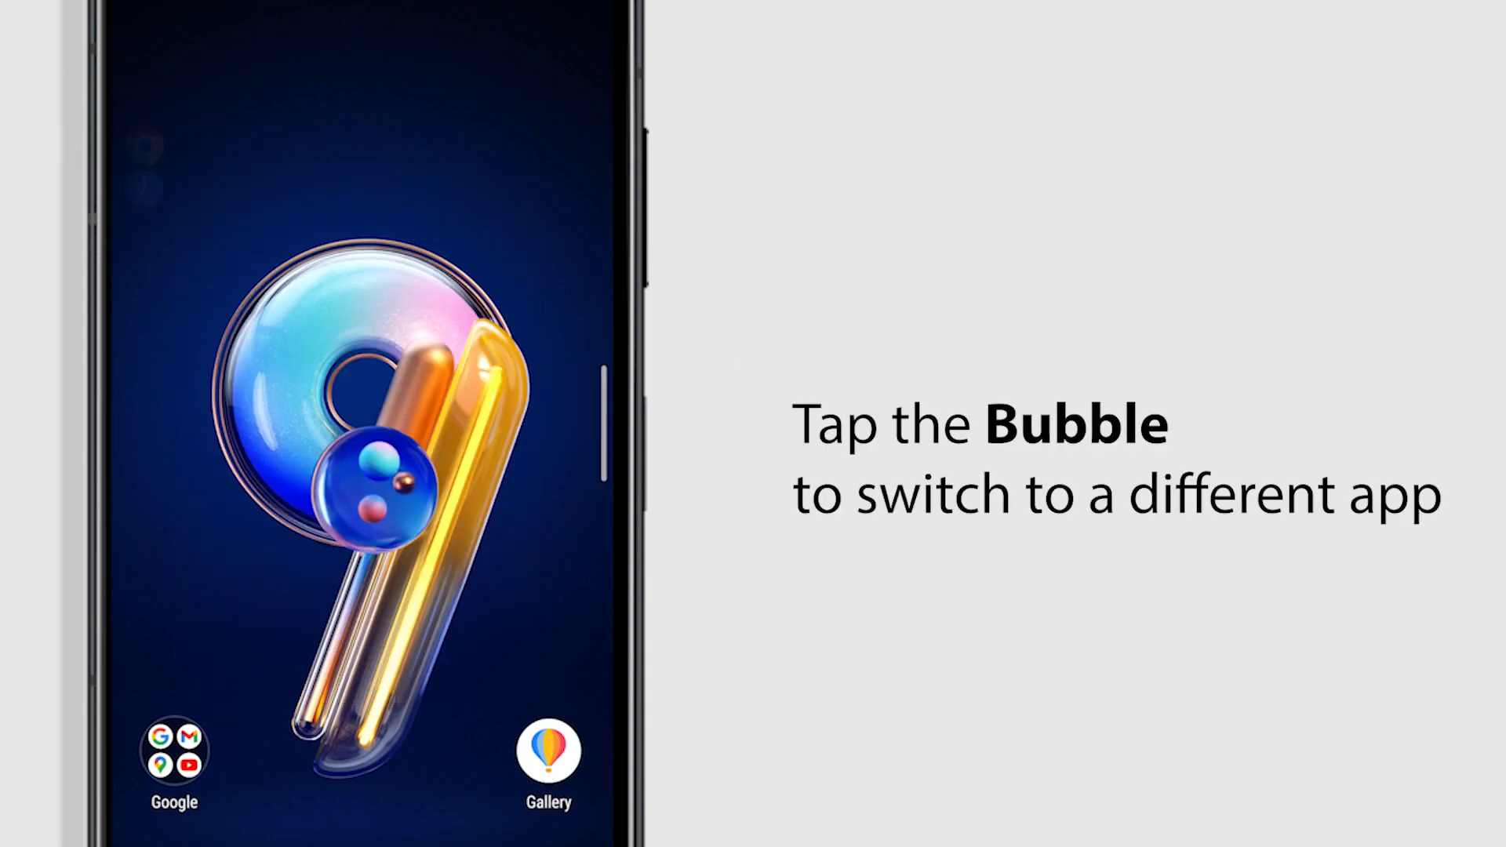
{"action": "left_click", "coordinate": [145, 151]}
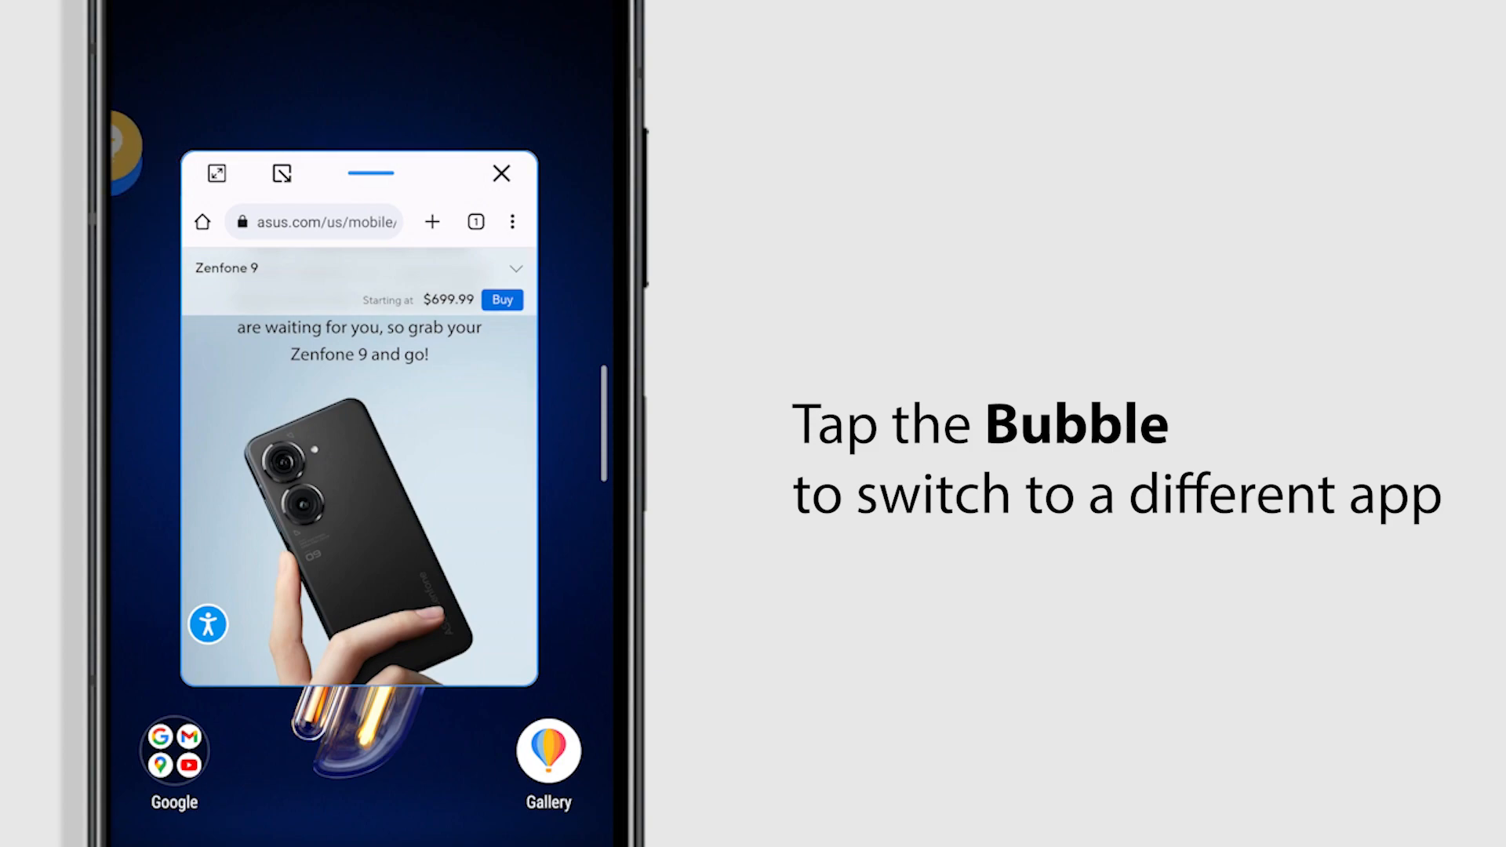
Step: Drag the floating Chrome window by its top bar to reposition it
{"action": "left_click", "coordinate": [371, 173]}
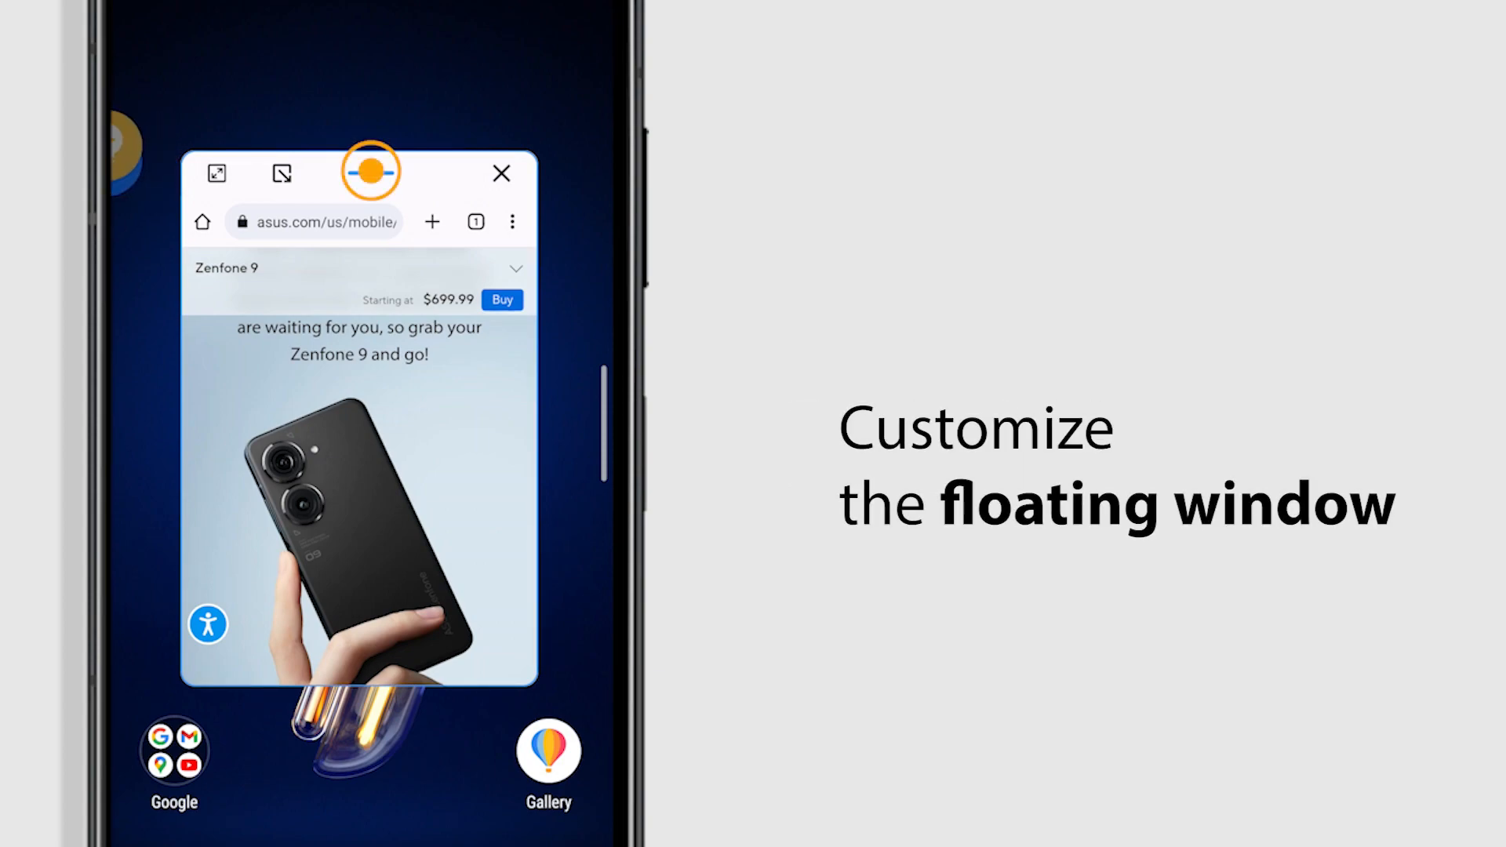
{"action": "left_click_drag", "start_coordinate": [371, 171], "coordinate": [471, 204]}
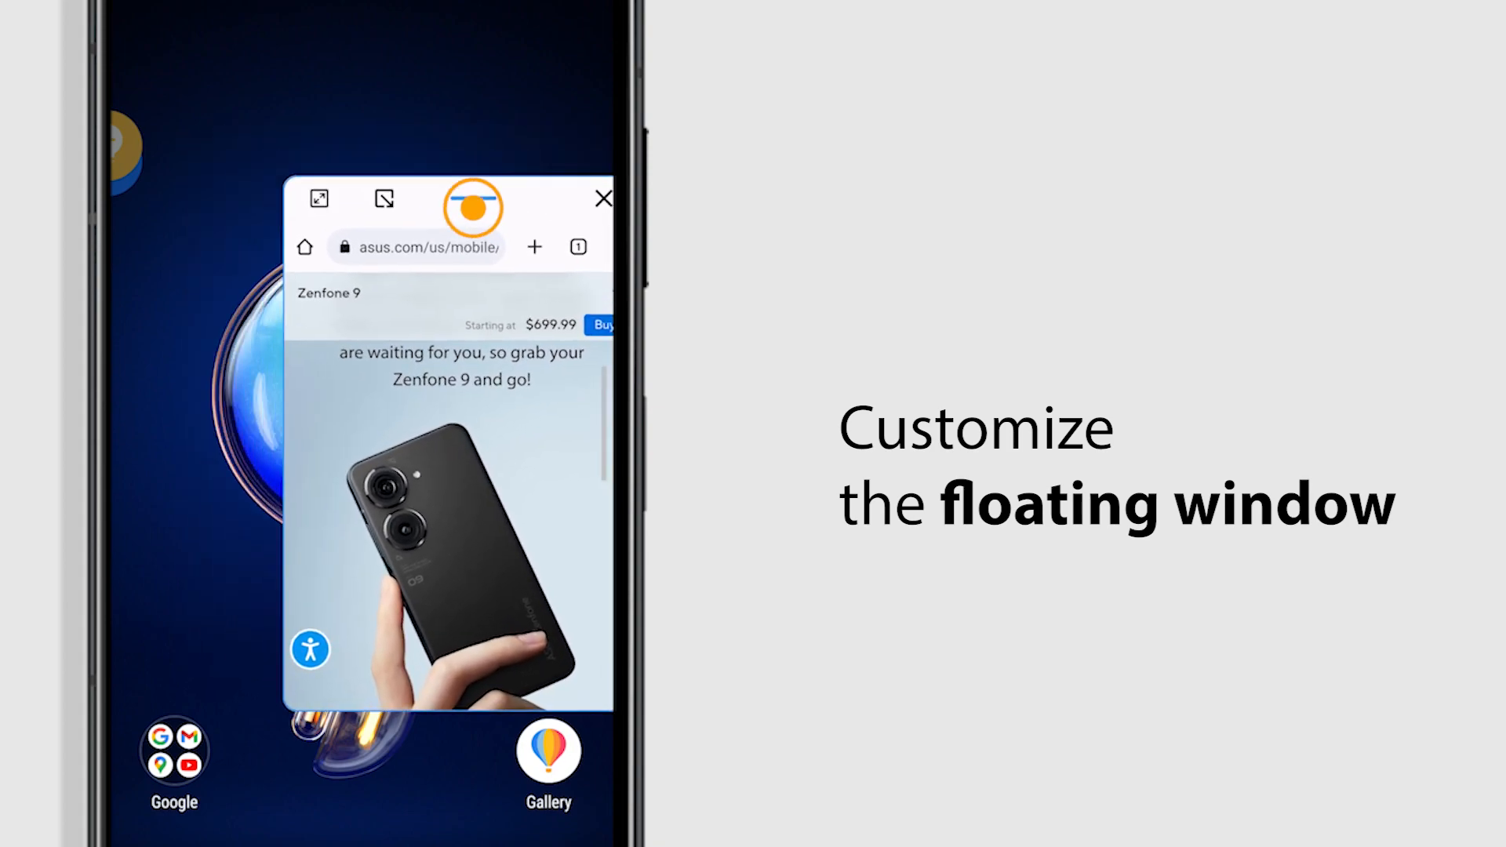
{"action": "left_click_drag", "start_coordinate": [473, 207], "coordinate": [279, 274]}
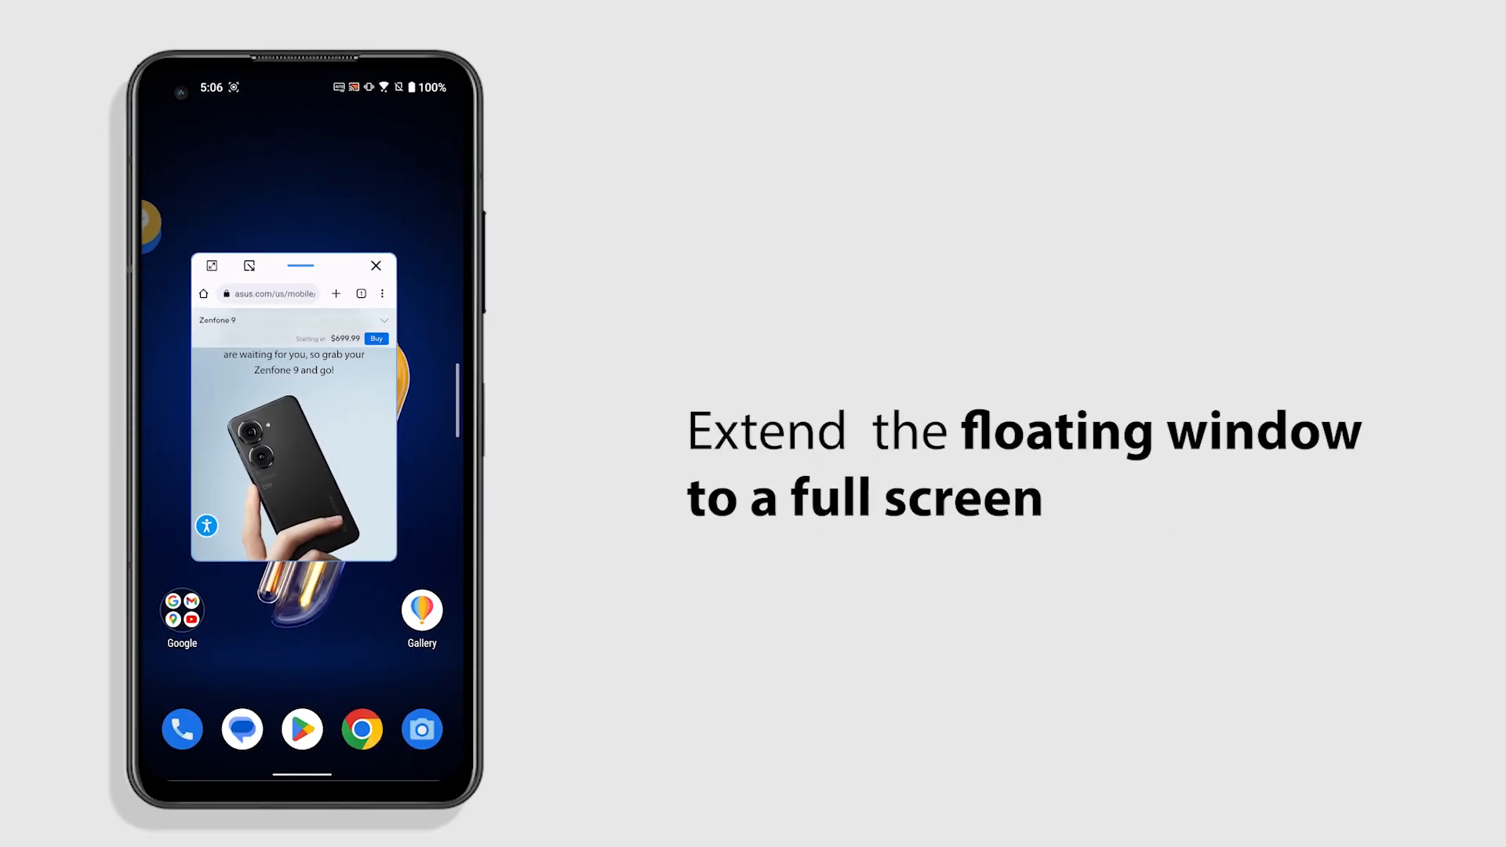
Step: Expand the floating Chrome window showing the ASUS Zenfone 9 page to full screen
{"action": "left_click", "coordinate": [211, 266]}
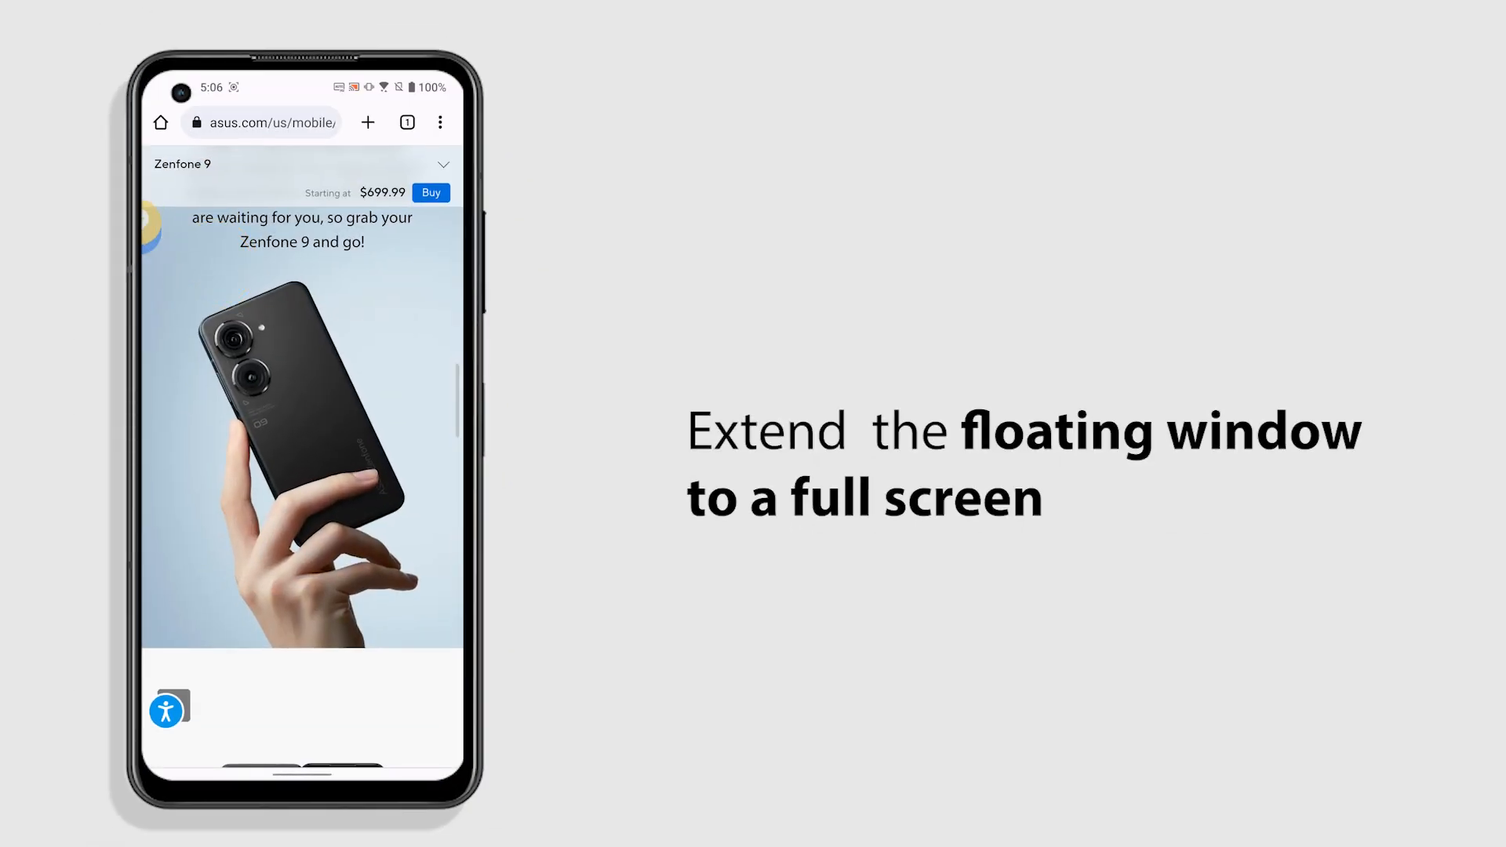